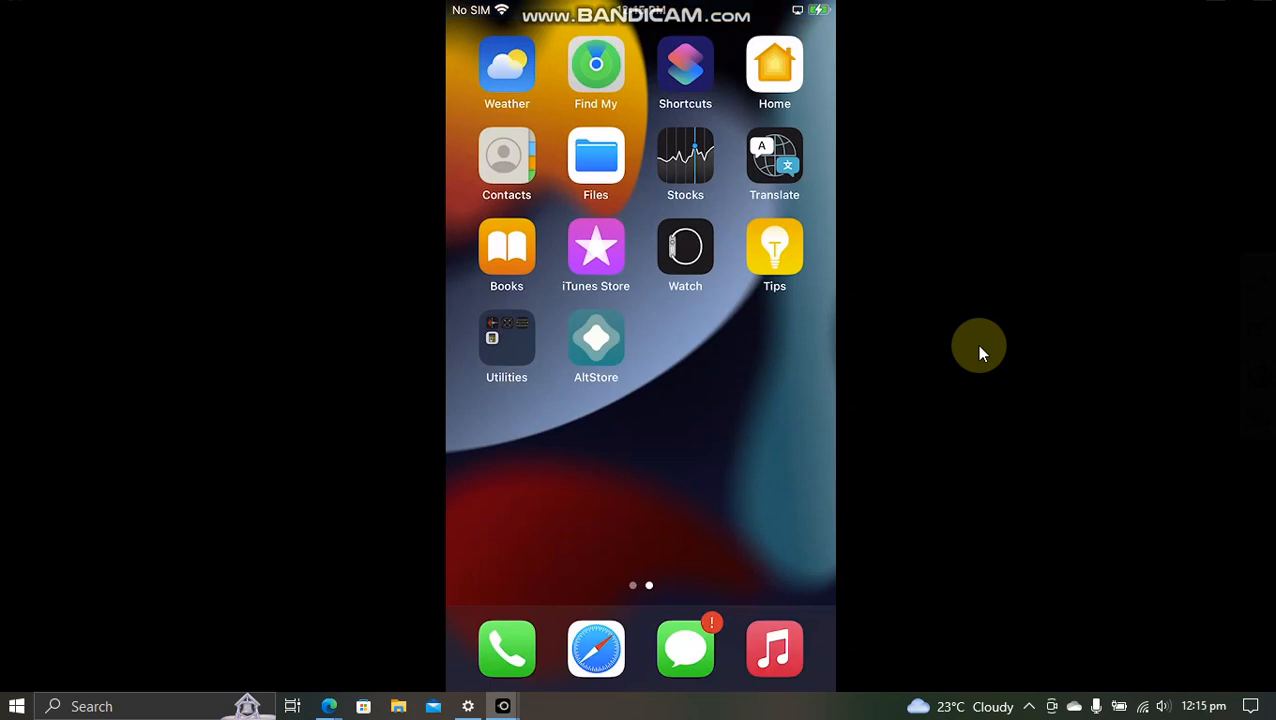
{"action": "mouse_move", "coordinate": [924, 278]}
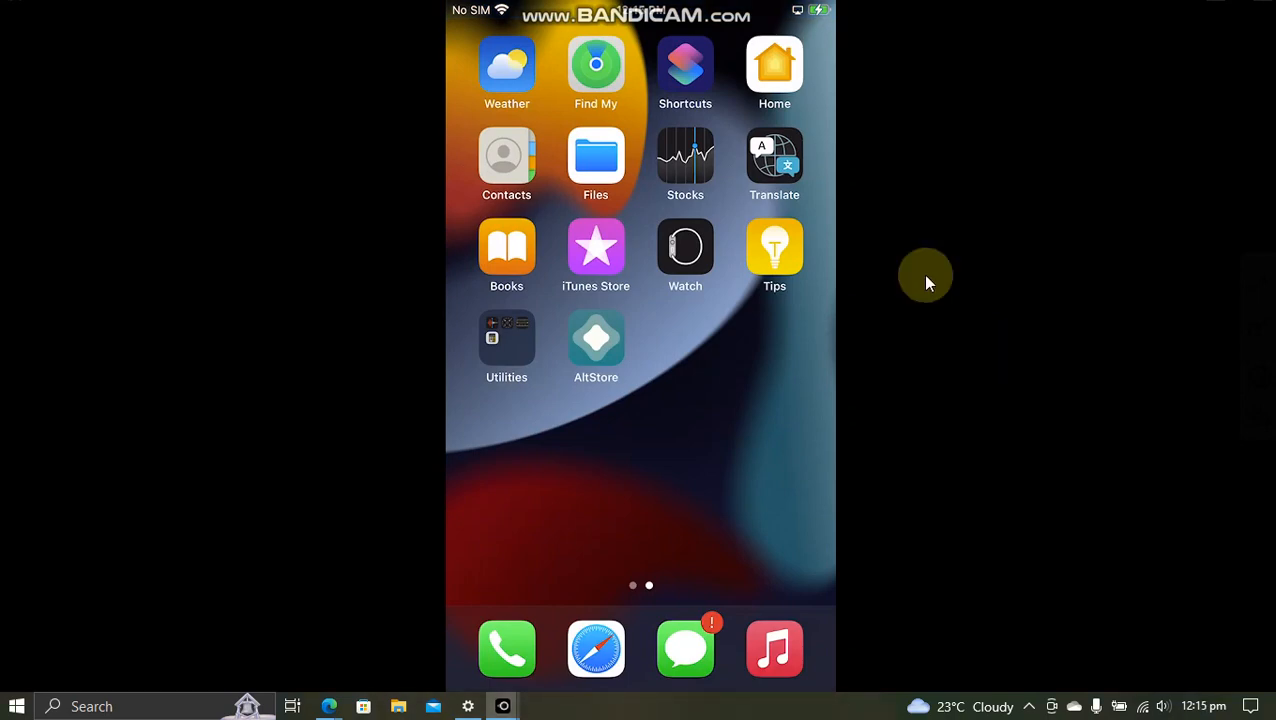
Launch AltStore on the mirrored iPhone to reach its settings with Enforce 3-App Limit still on
{"action": "left_click", "coordinate": [596, 344]}
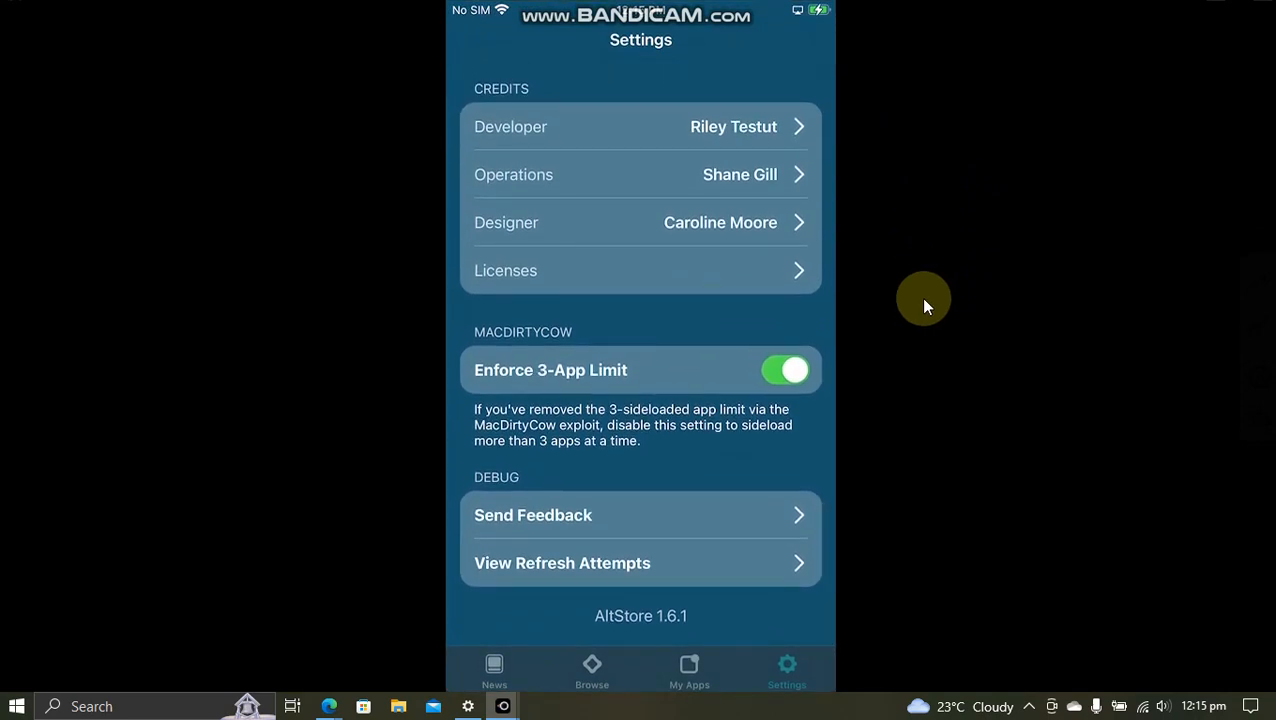
{"action": "mouse_move", "coordinate": [896, 556]}
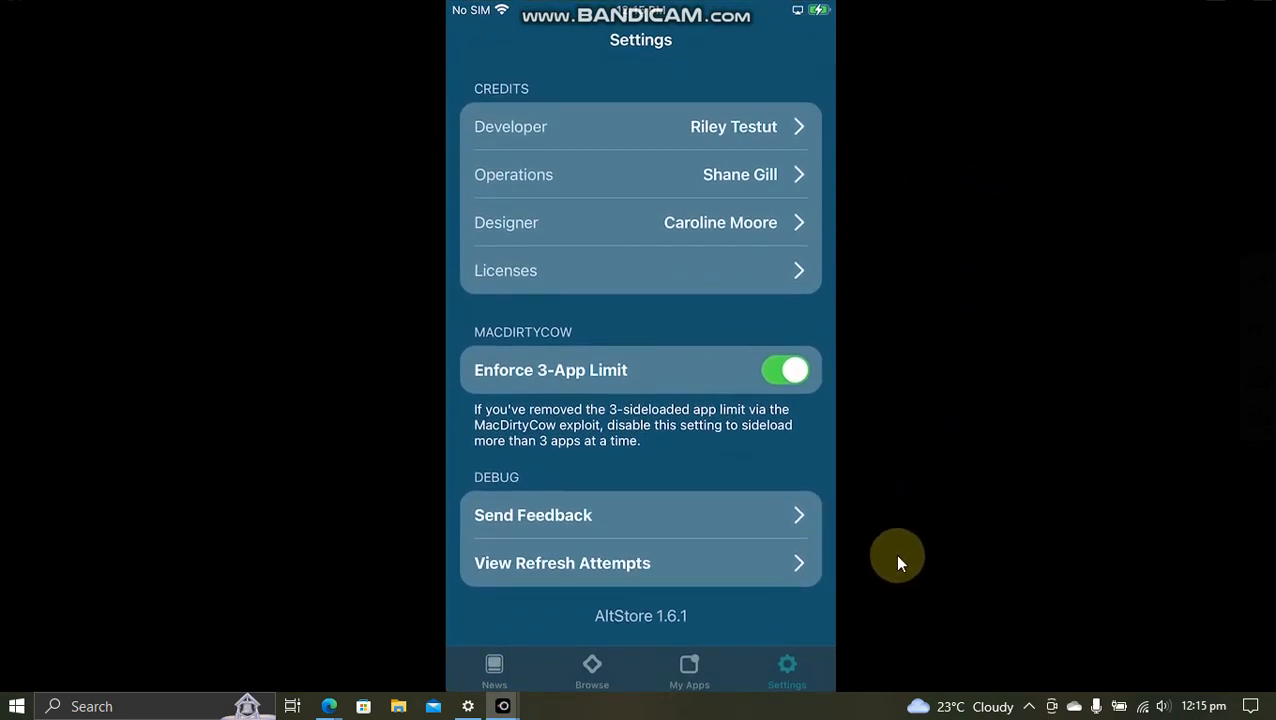
{"action": "mouse_move", "coordinate": [924, 508]}
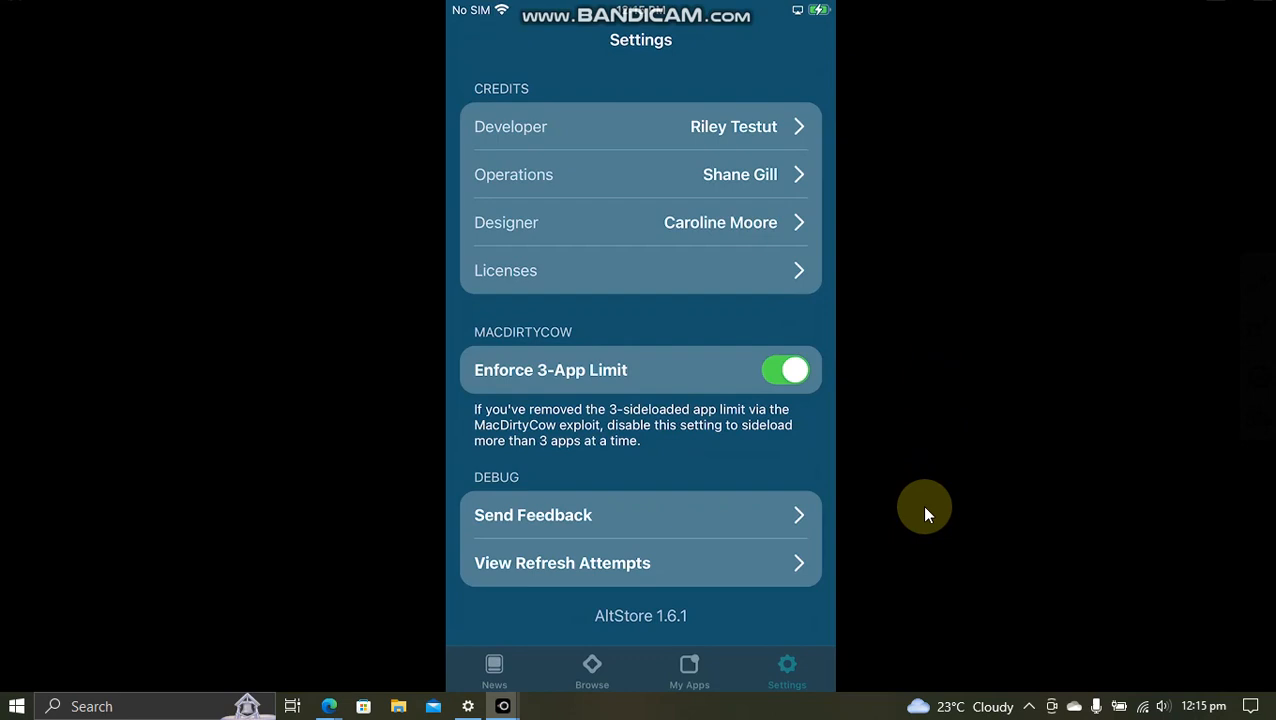
Show the Notepad notes listing supported devices and the iOS 15–16 version ranges
{"action": "left_click", "coordinate": [536, 706]}
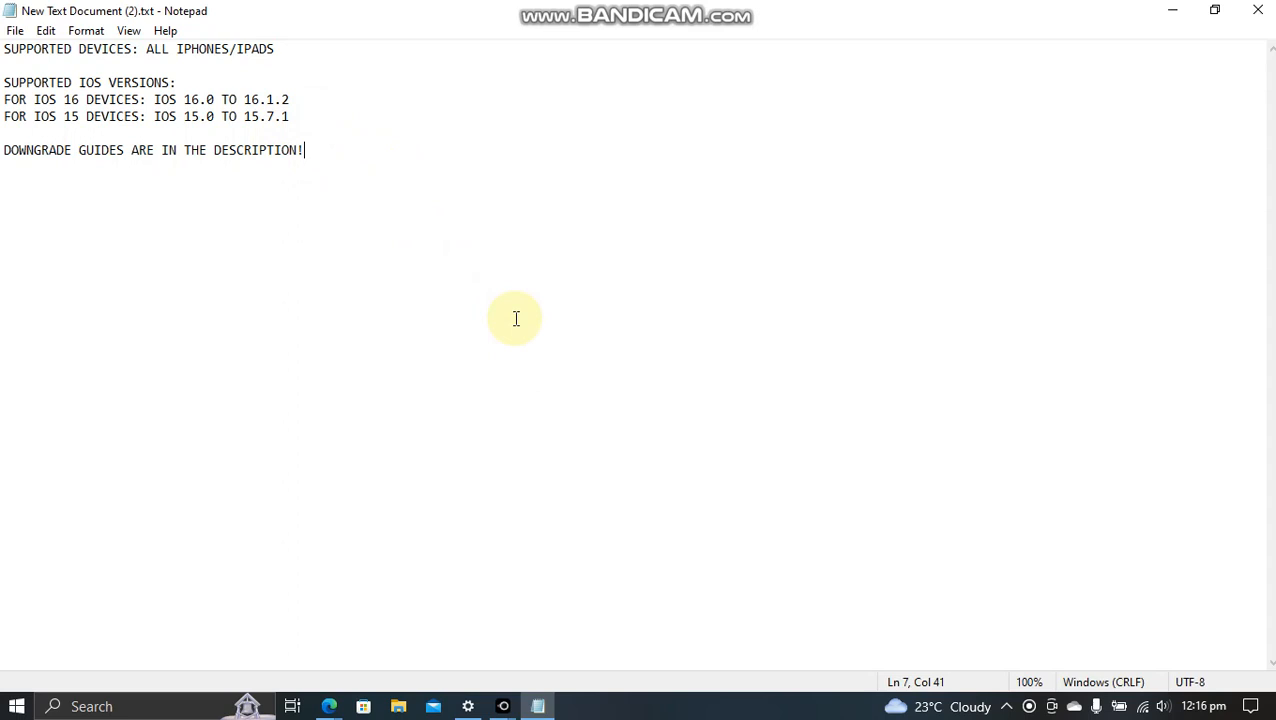
{"action": "left_click", "coordinate": [328, 706]}
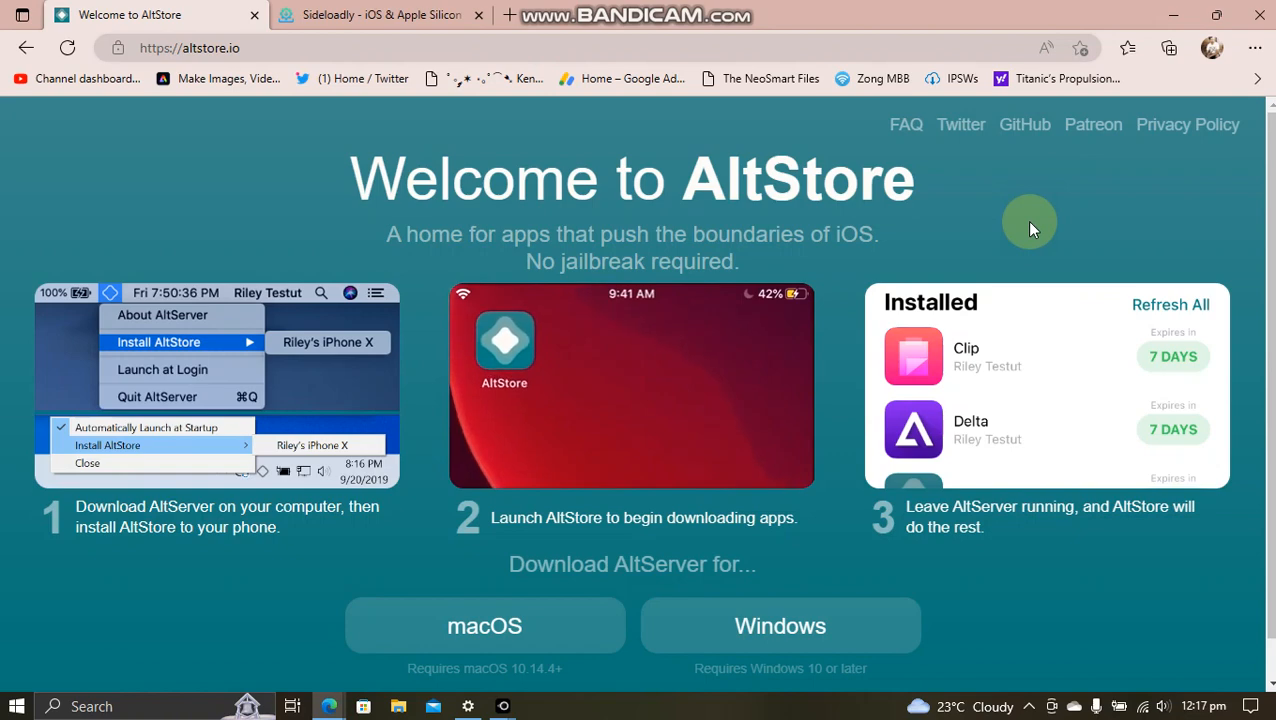
Leave the altstore.io welcome page for Sideloadly's Important Windows Tasks about iTunes and iCloud
{"action": "scroll", "scroll_direction": "down", "scroll_amount": 3}
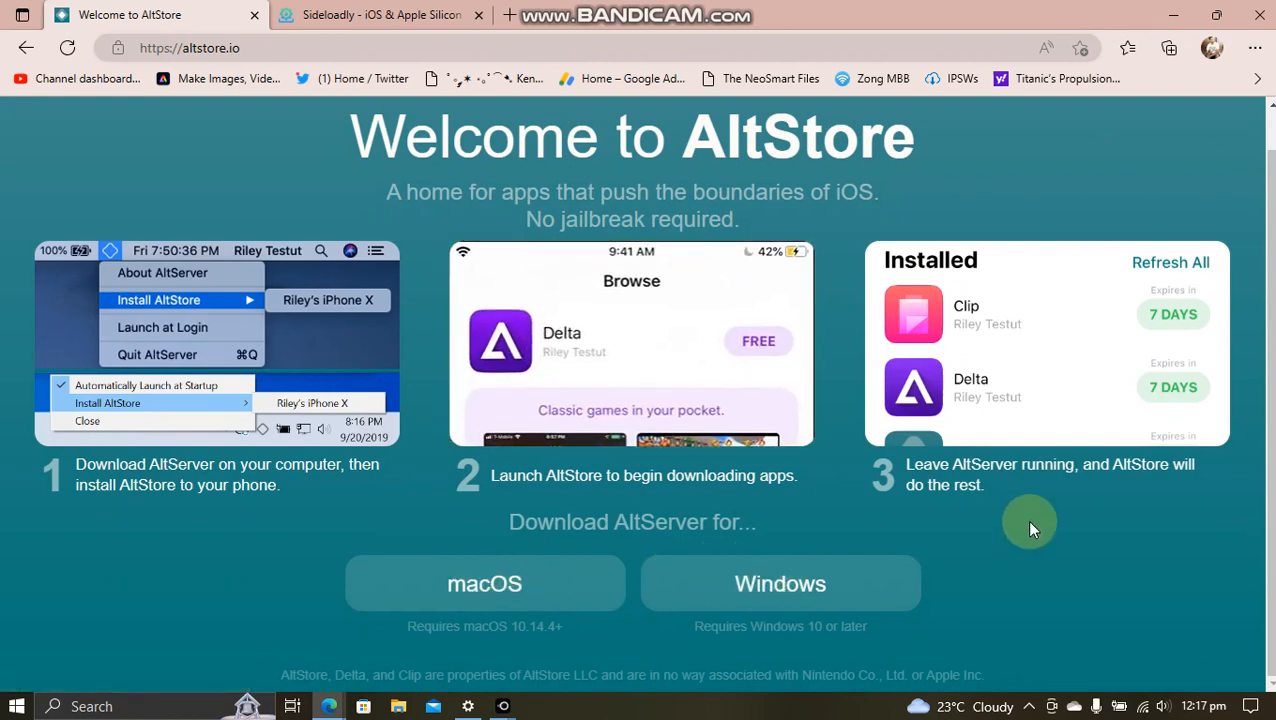
{"action": "left_click", "coordinate": [380, 14]}
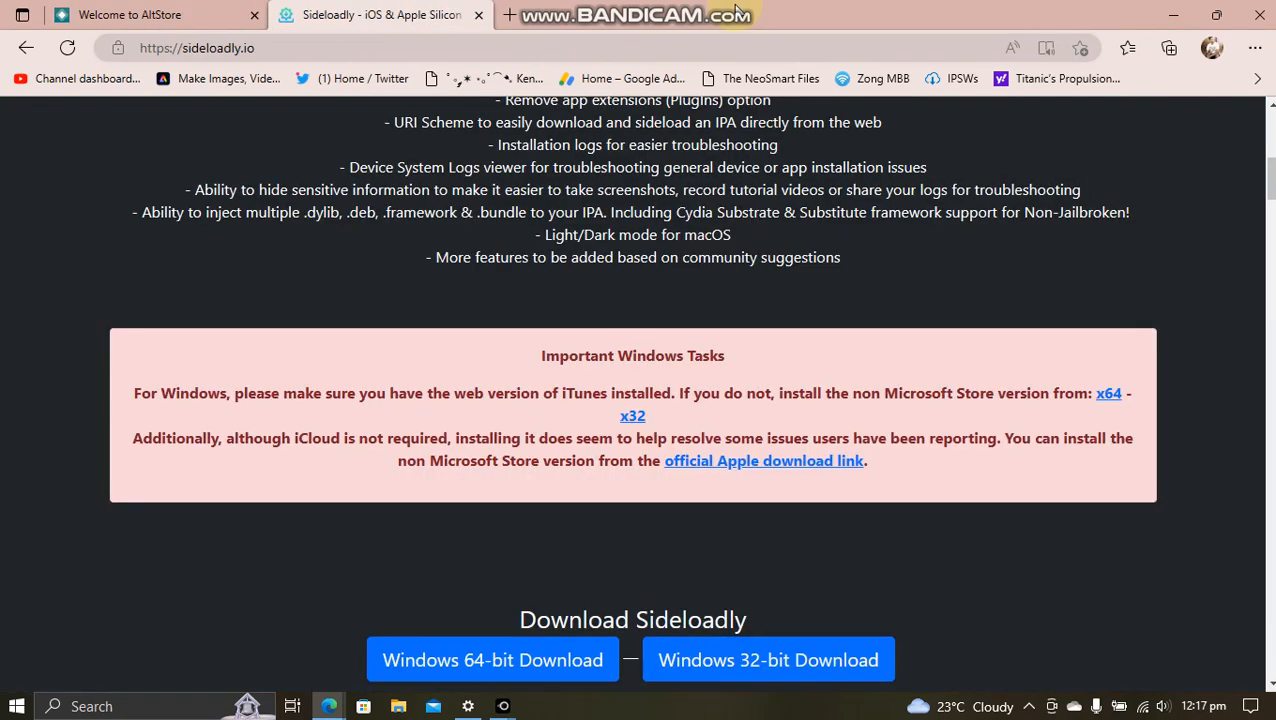
{"action": "mouse_move", "coordinate": [690, 30]}
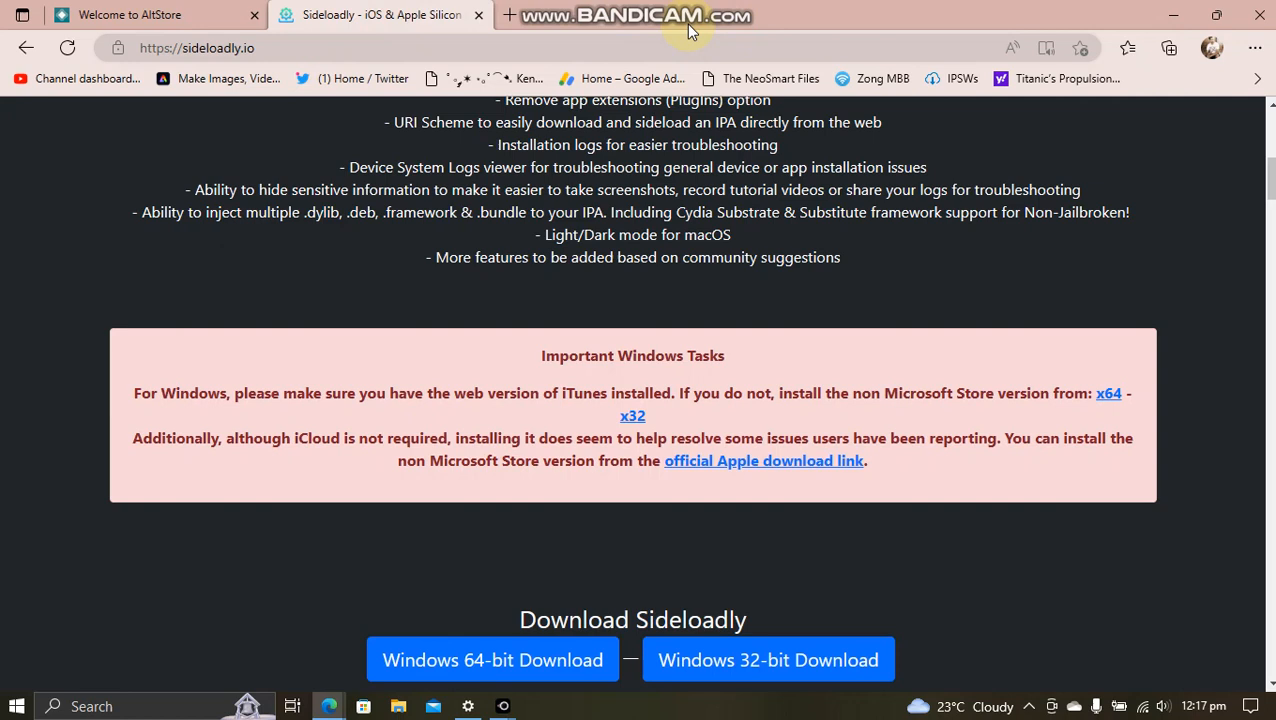
{"action": "mouse_move", "coordinate": [1018, 414]}
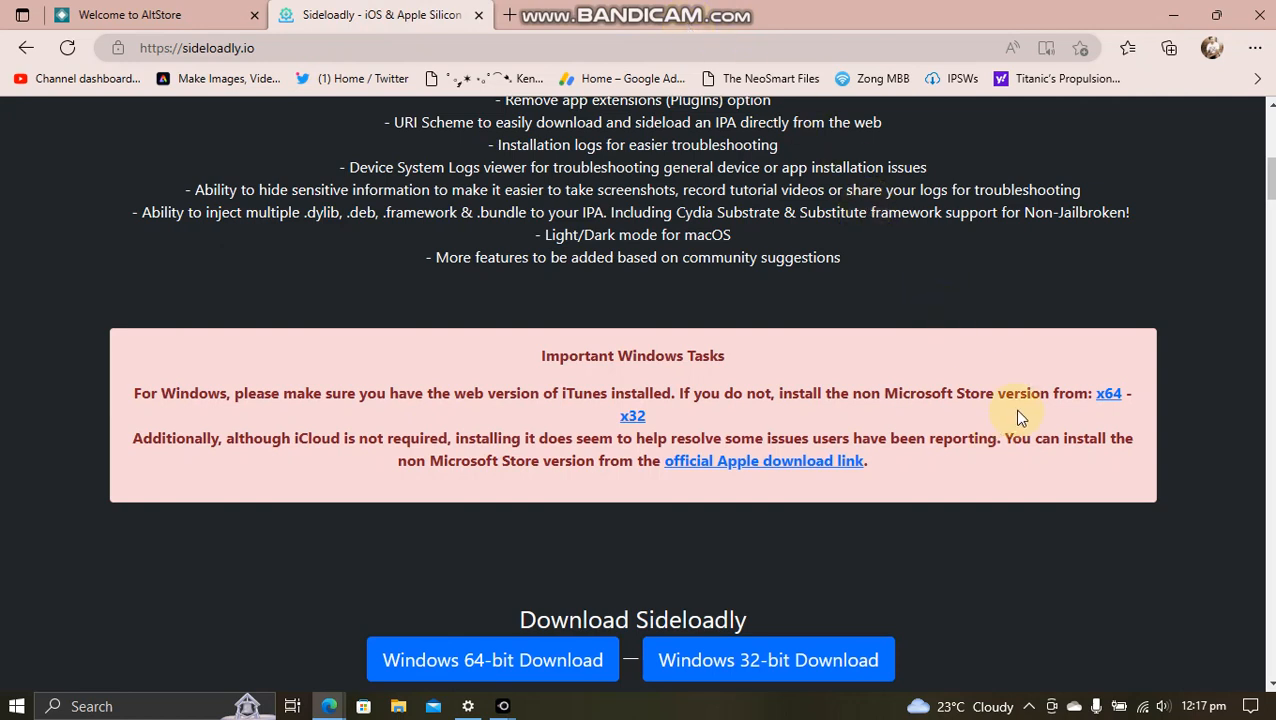
{"action": "mouse_move", "coordinate": [732, 392]}
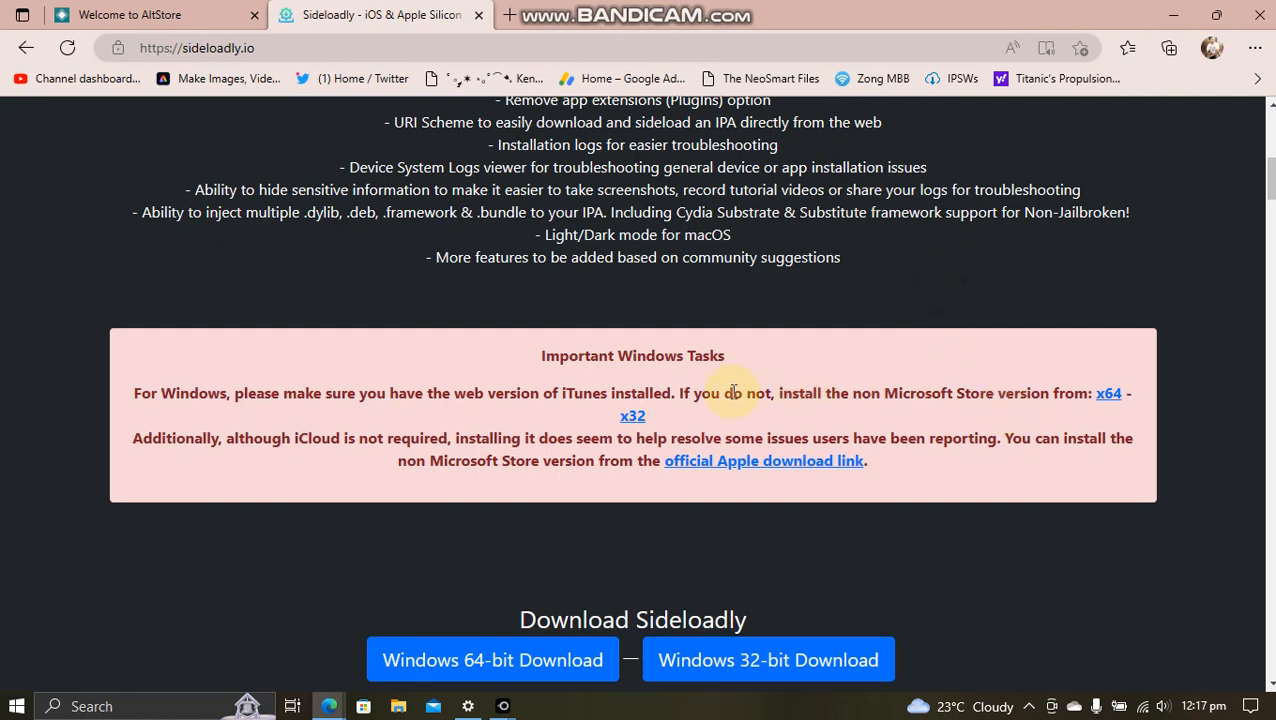
{"action": "mouse_move", "coordinate": [940, 436]}
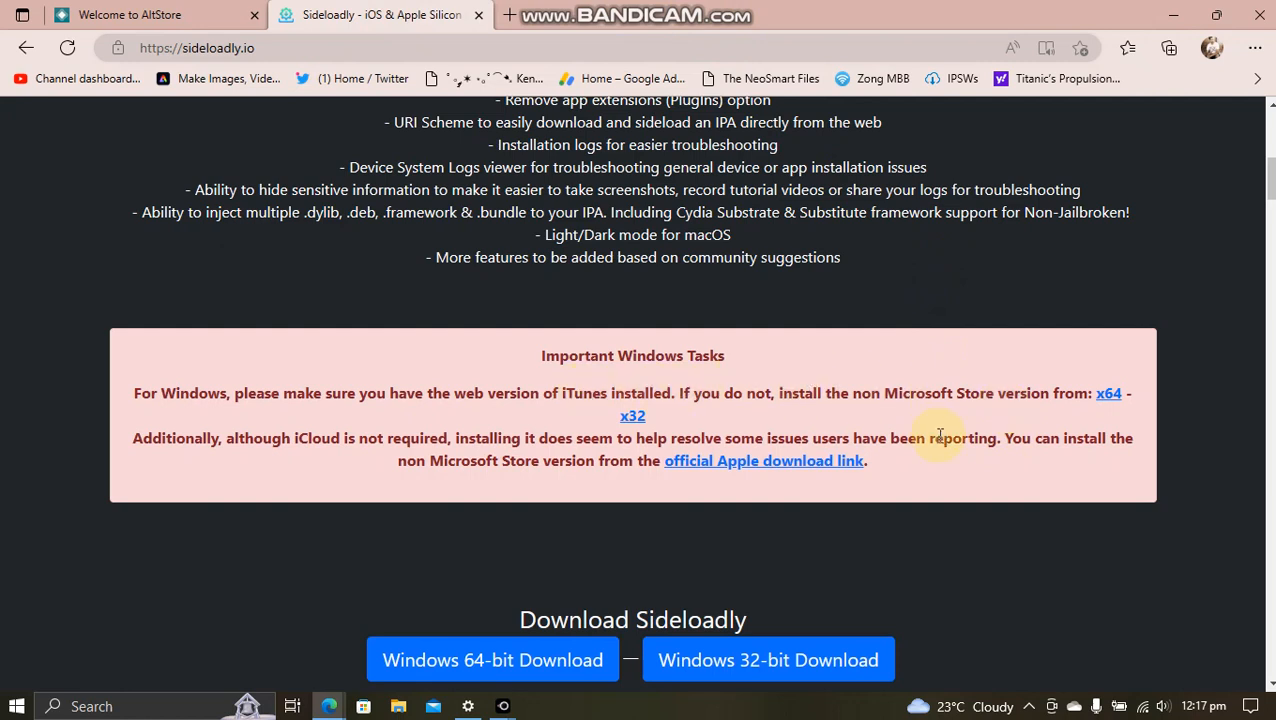
{"action": "mouse_move", "coordinate": [920, 294]}
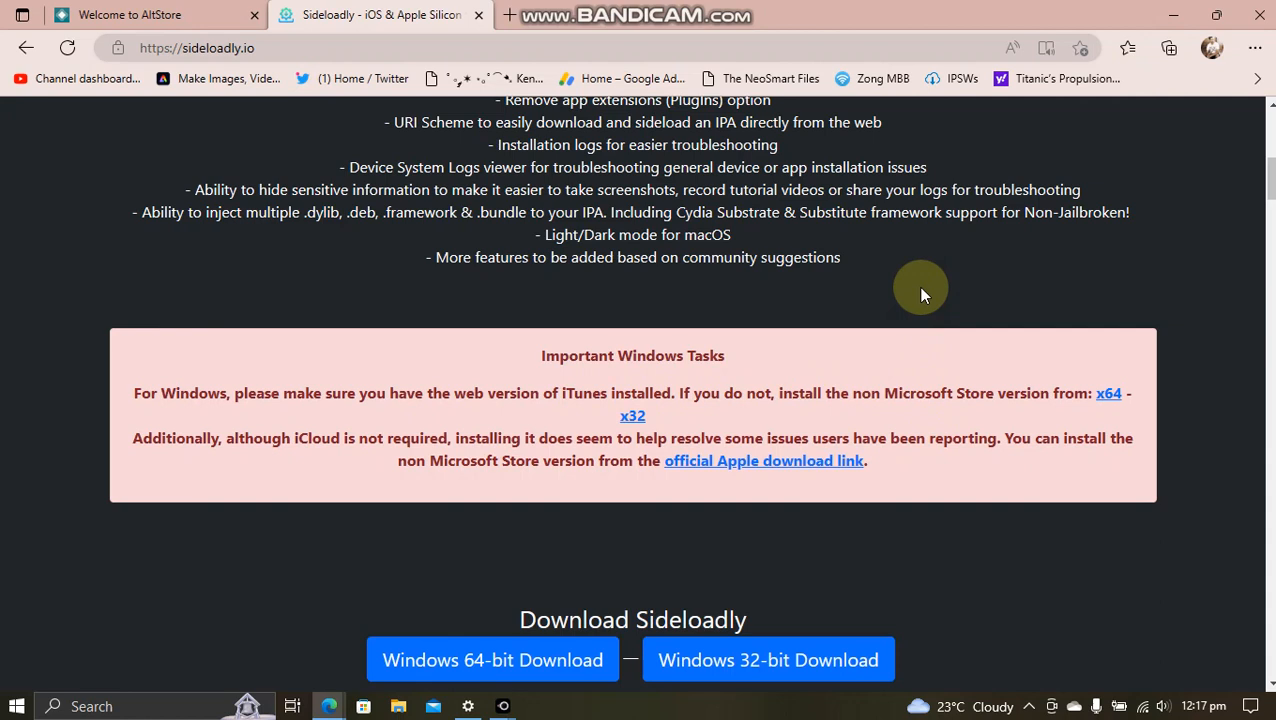
{"action": "mouse_move", "coordinate": [1108, 392]}
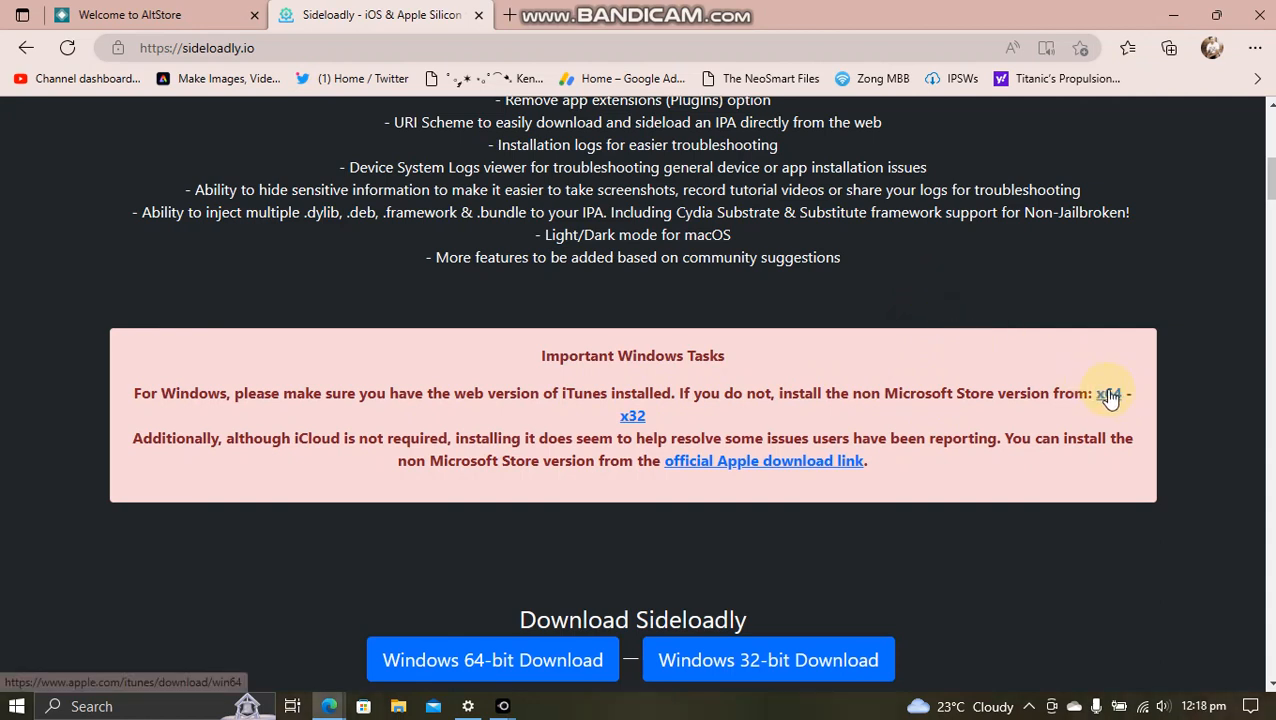
{"action": "mouse_move", "coordinate": [928, 336]}
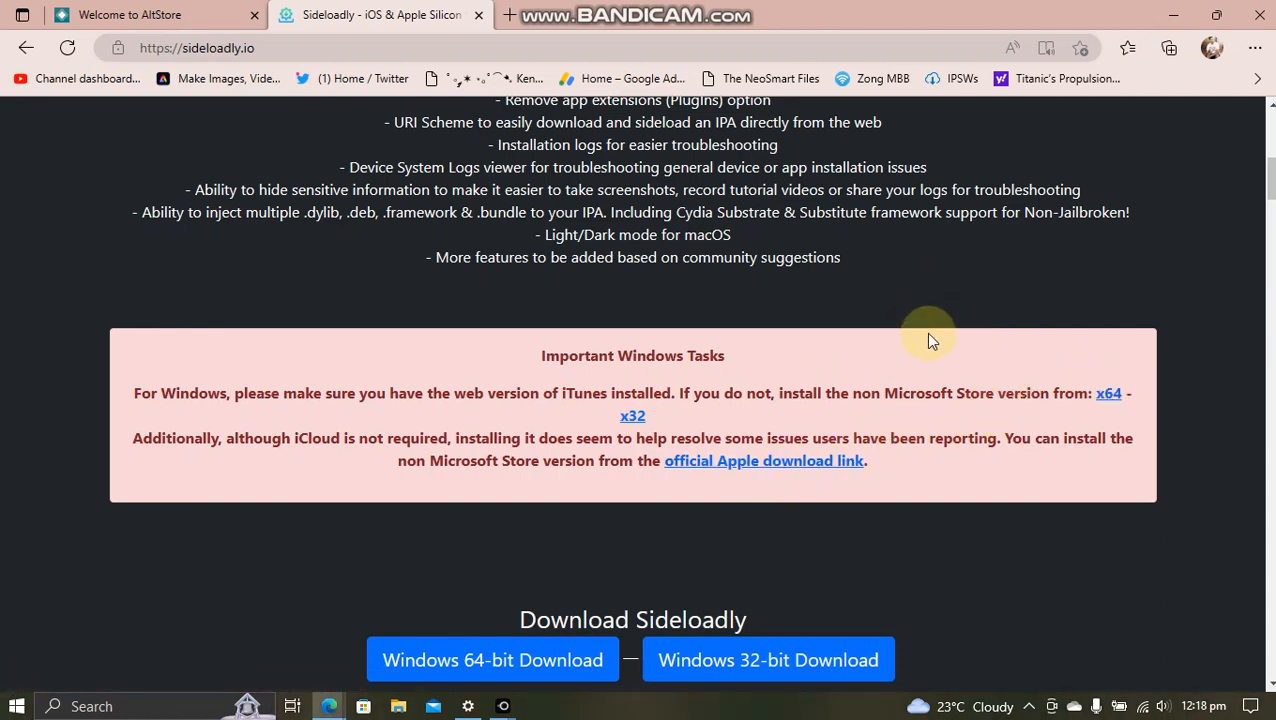
{"action": "mouse_move", "coordinate": [818, 482]}
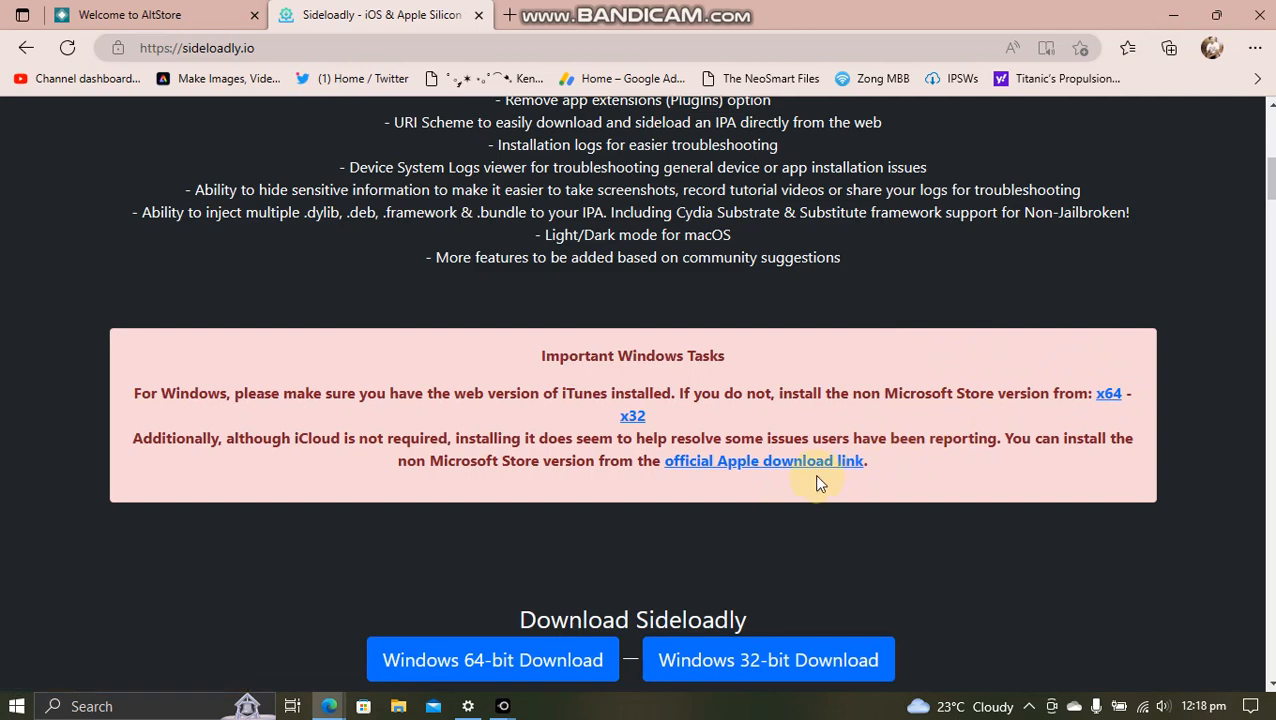
Extract altinstaller.zip into an altinstaller folder with 7-Zip and run its setup.exe
{"action": "left_click", "coordinate": [140, 14]}
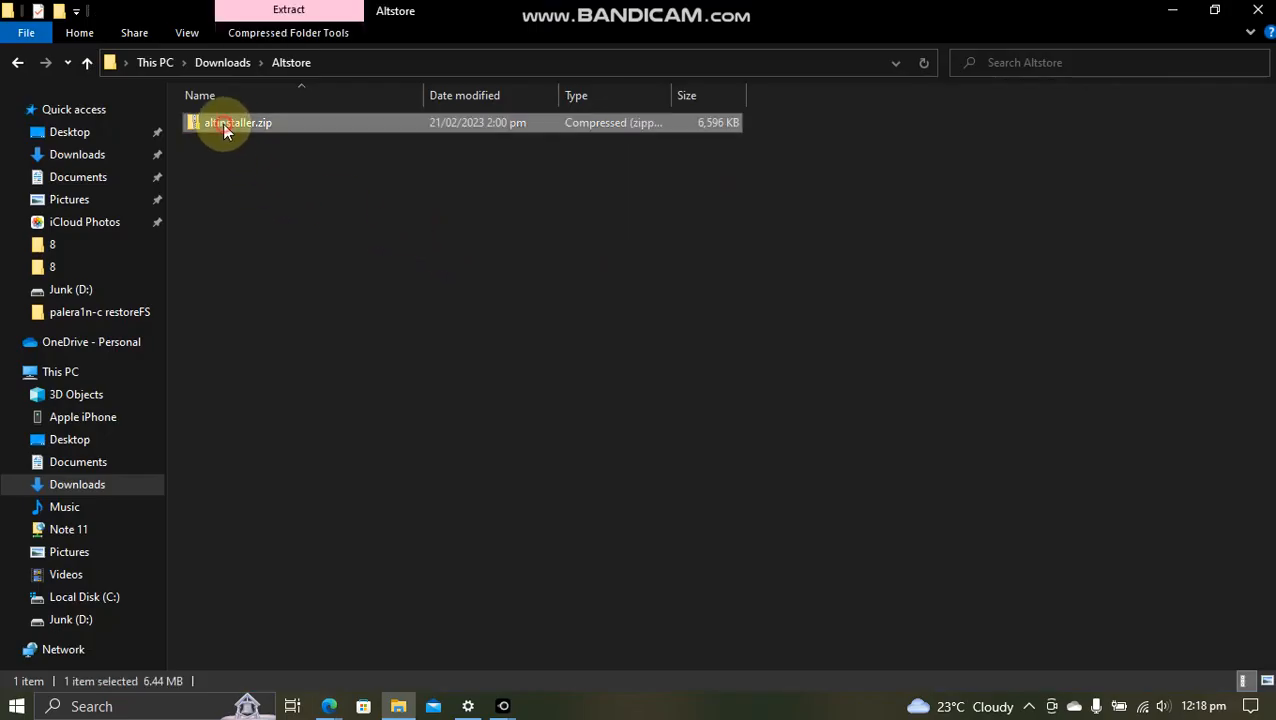
{"action": "right_click", "coordinate": [224, 122]}
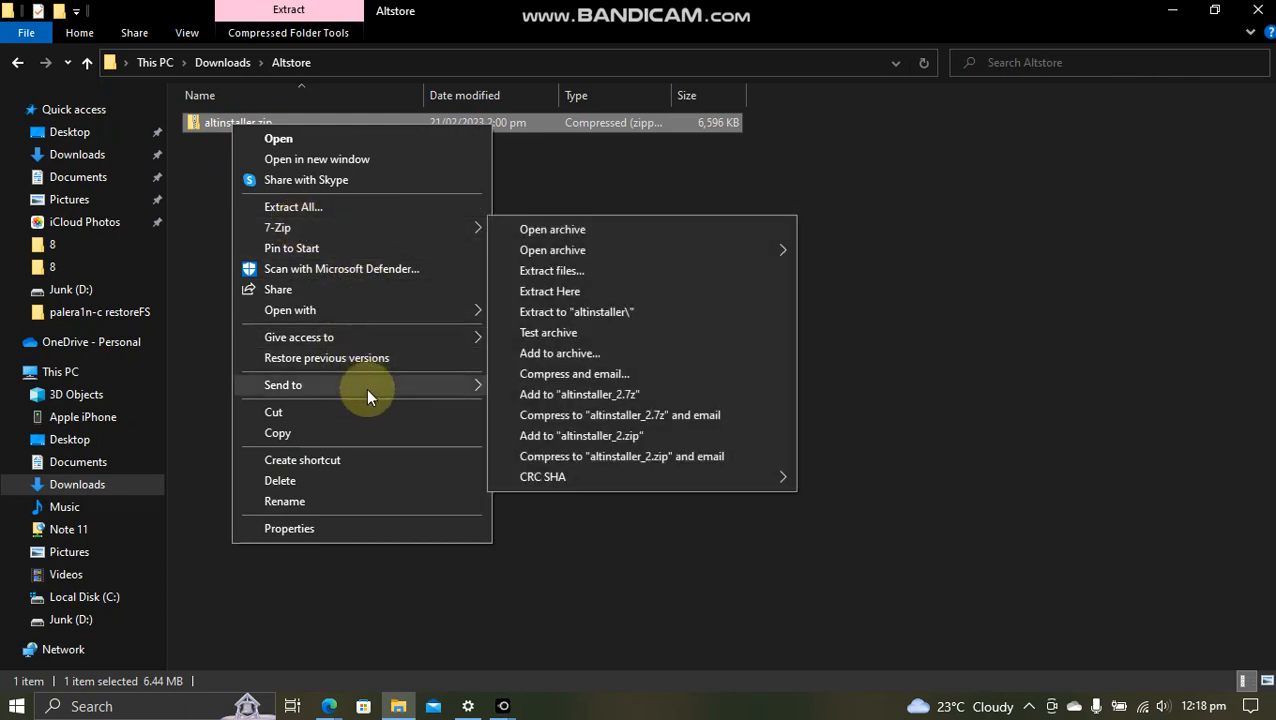
{"action": "left_click", "coordinate": [548, 292]}
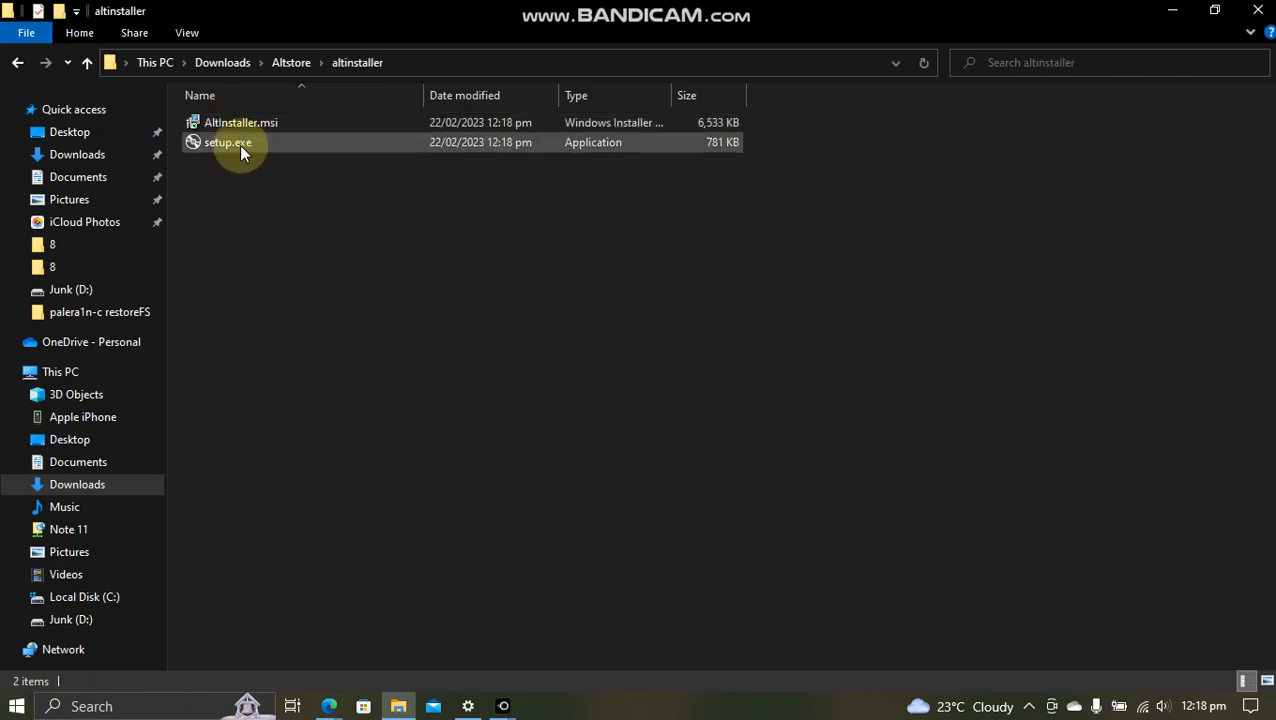
{"action": "left_click", "coordinate": [228, 142]}
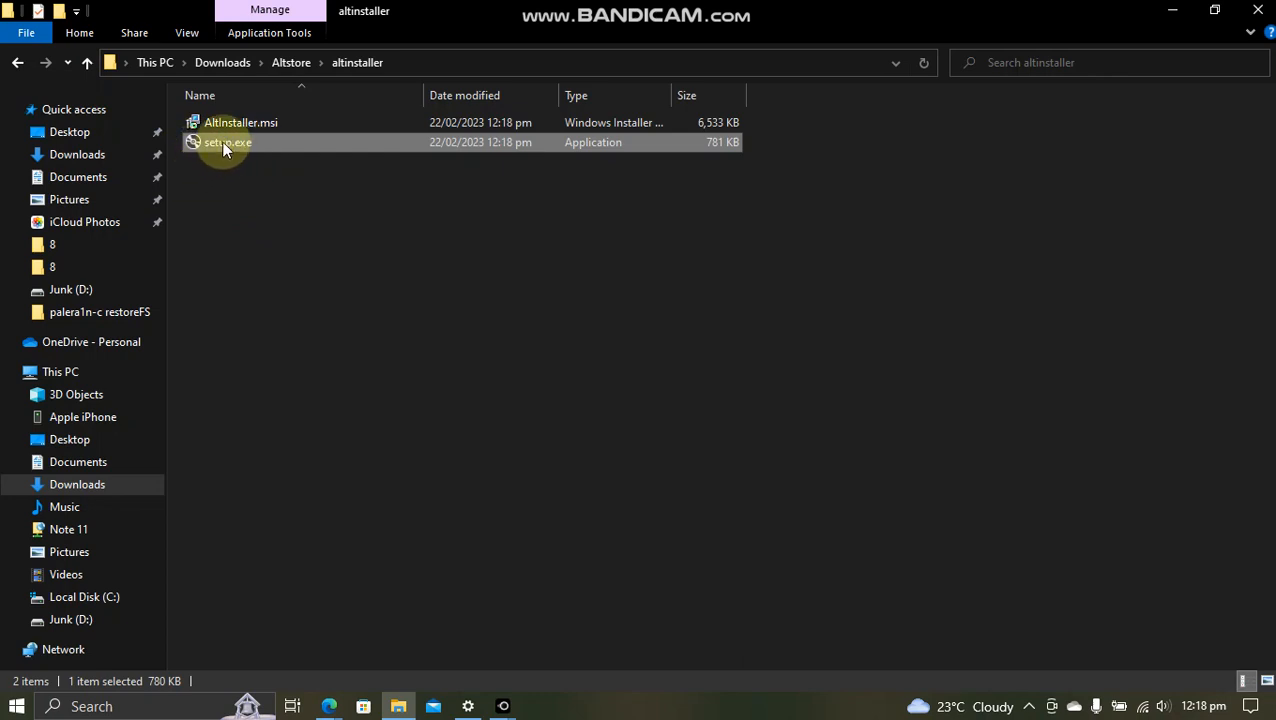
{"action": "mouse_move", "coordinate": [326, 238]}
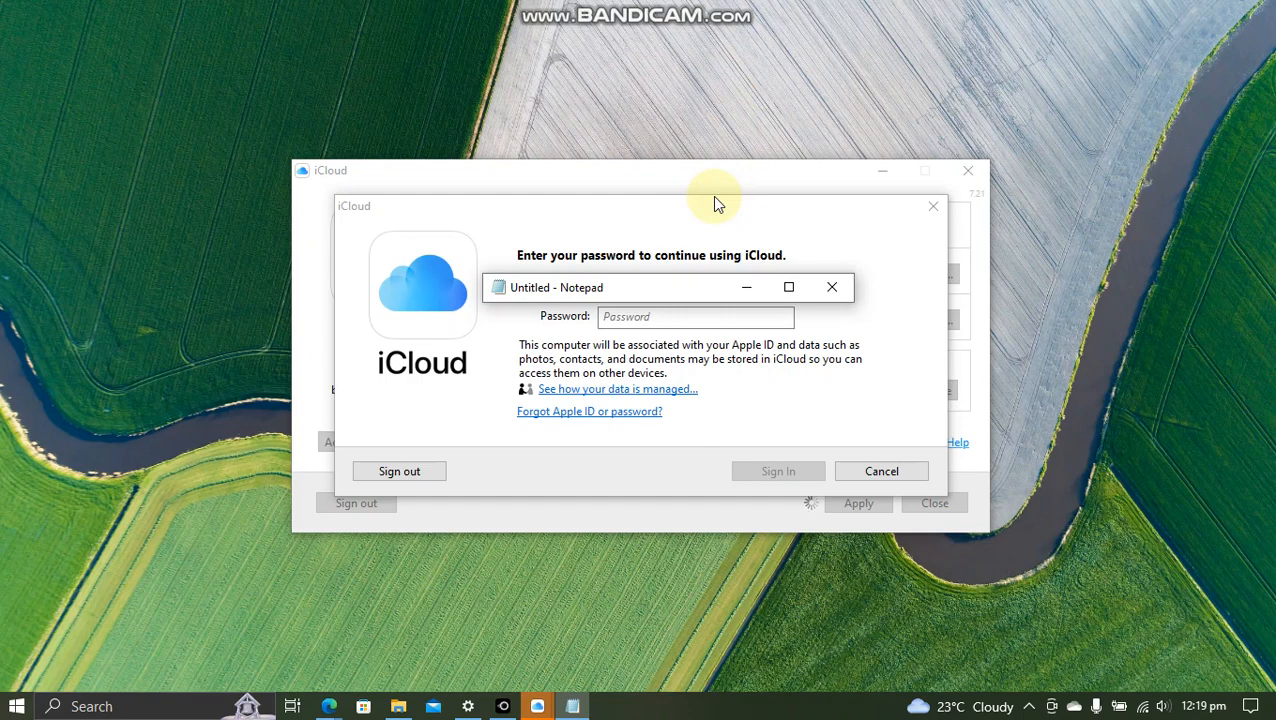
{"action": "mouse_move", "coordinate": [694, 330]}
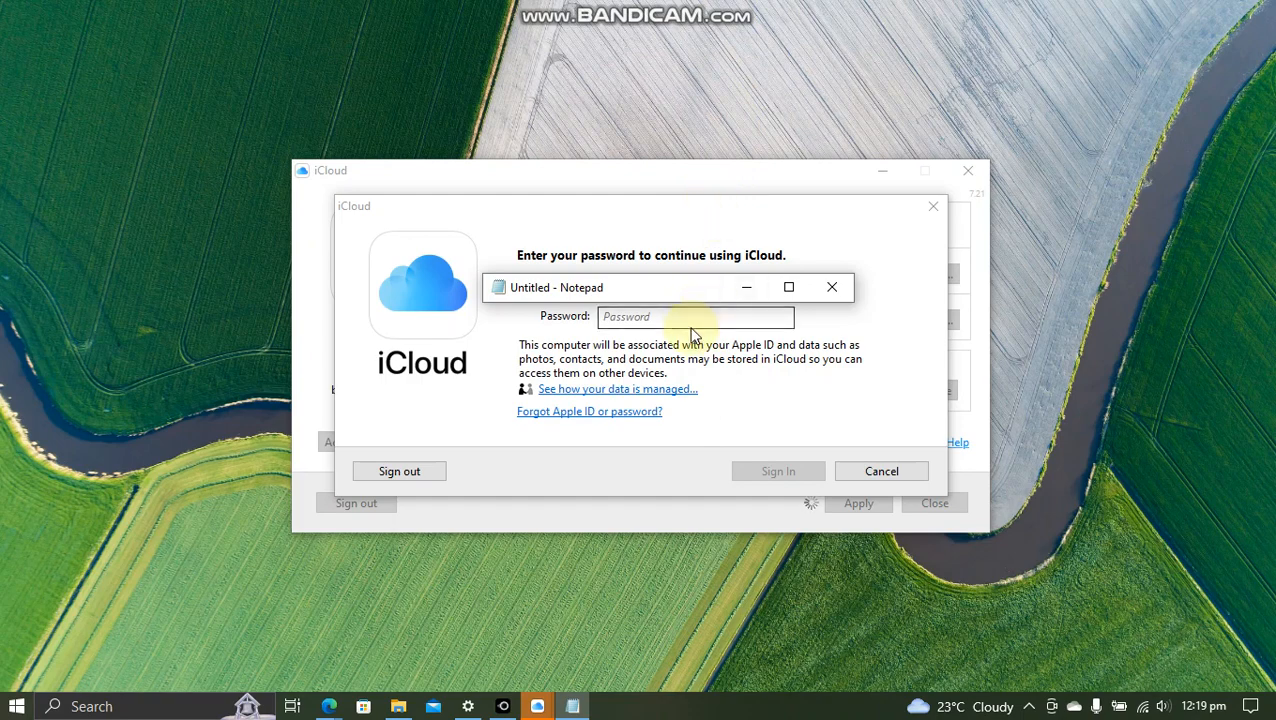
{"action": "mouse_move", "coordinate": [658, 296]}
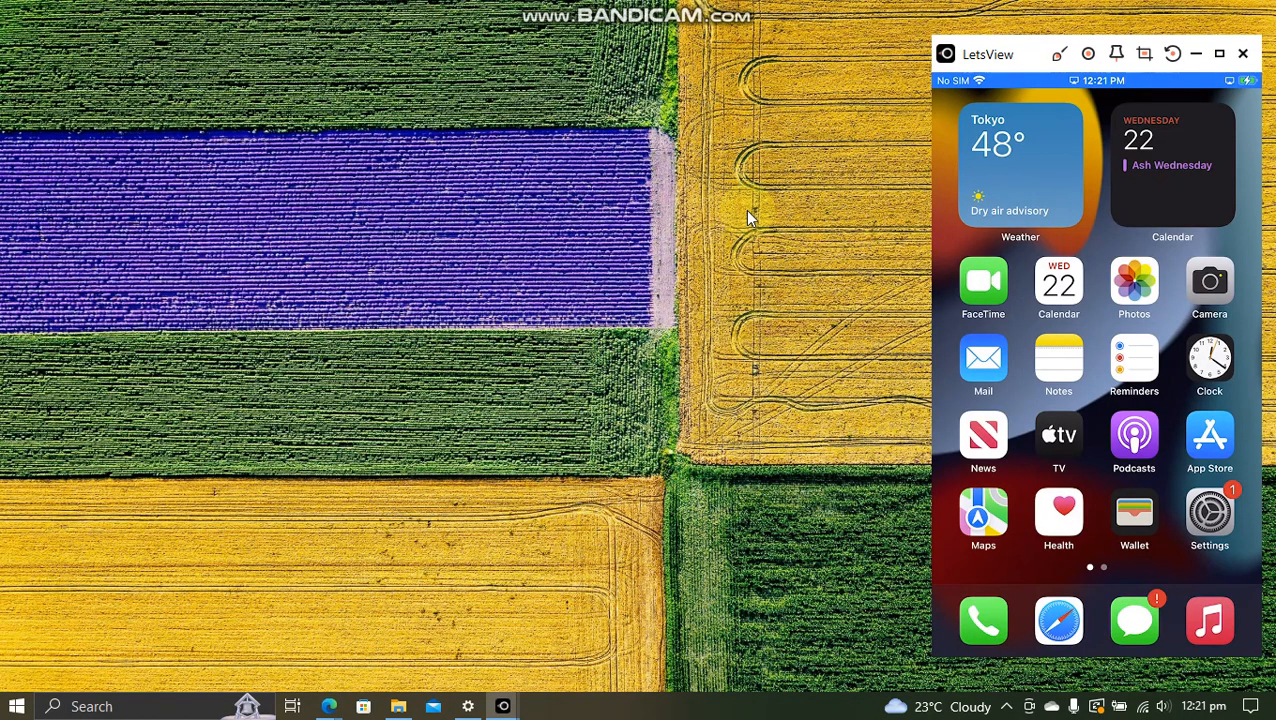
{"action": "mouse_move", "coordinate": [756, 212]}
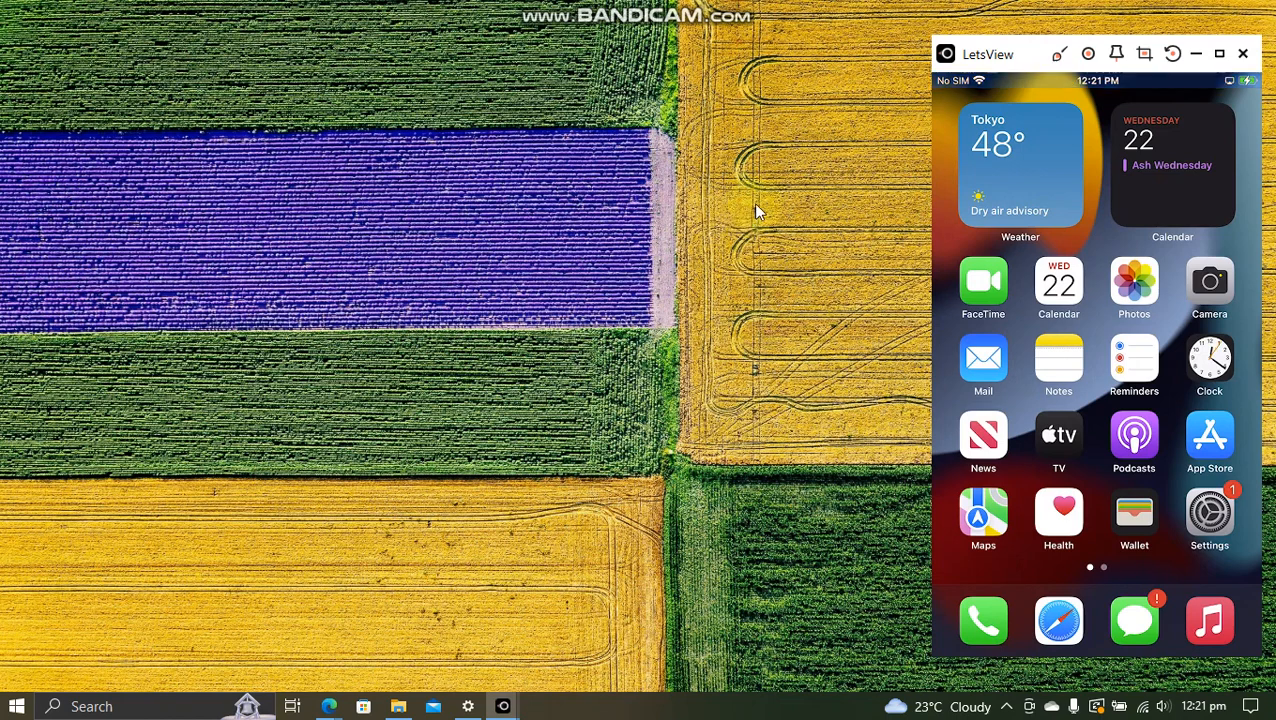
{"action": "mouse_move", "coordinate": [756, 206]}
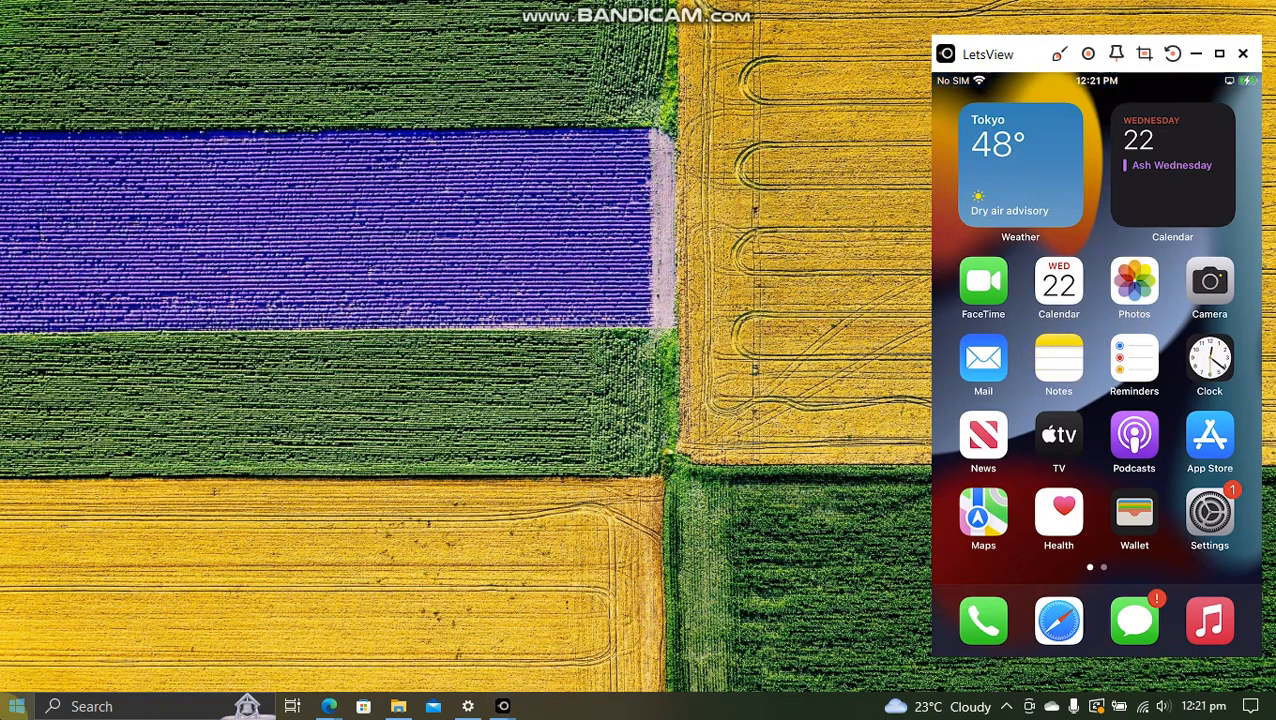
Close the LetsView mirror and reveal the hidden tray icons where AltServer runs
{"action": "type", "text": "alt"}
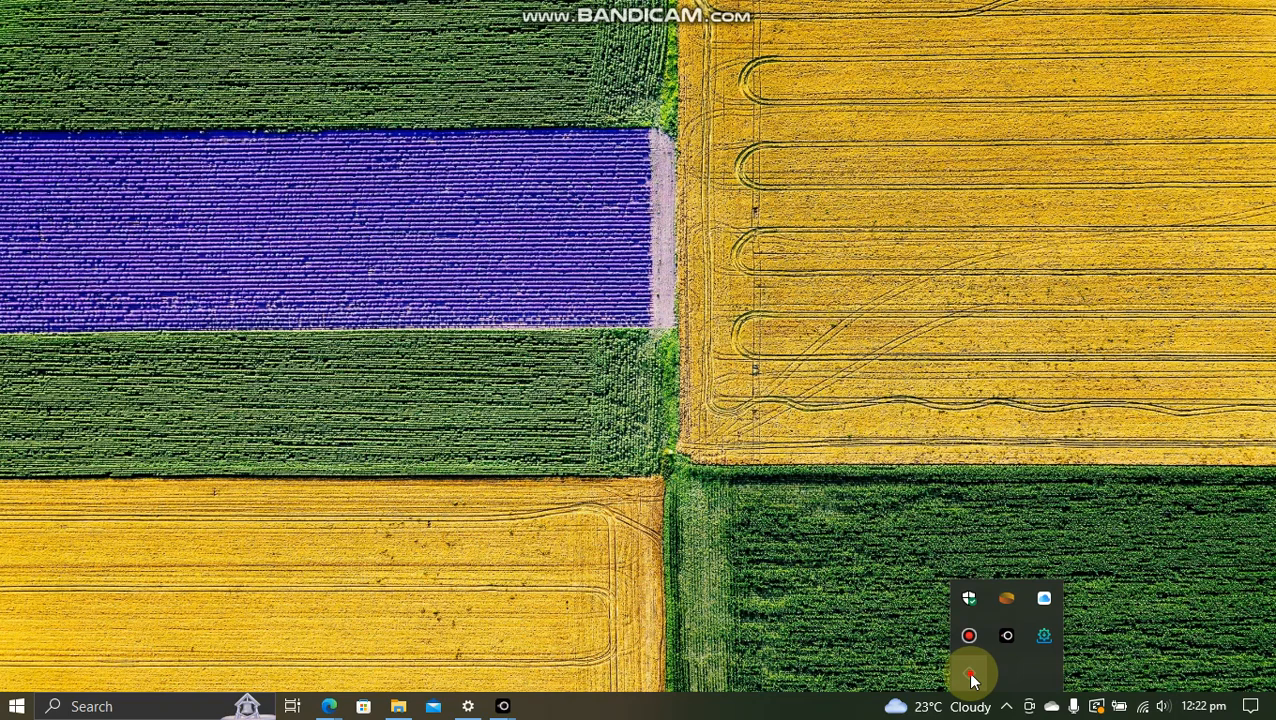
From AltServer's tray menu, check for updates and install AltStore to the iPhone, entering the Apple ID
{"action": "right_click", "coordinate": [970, 672]}
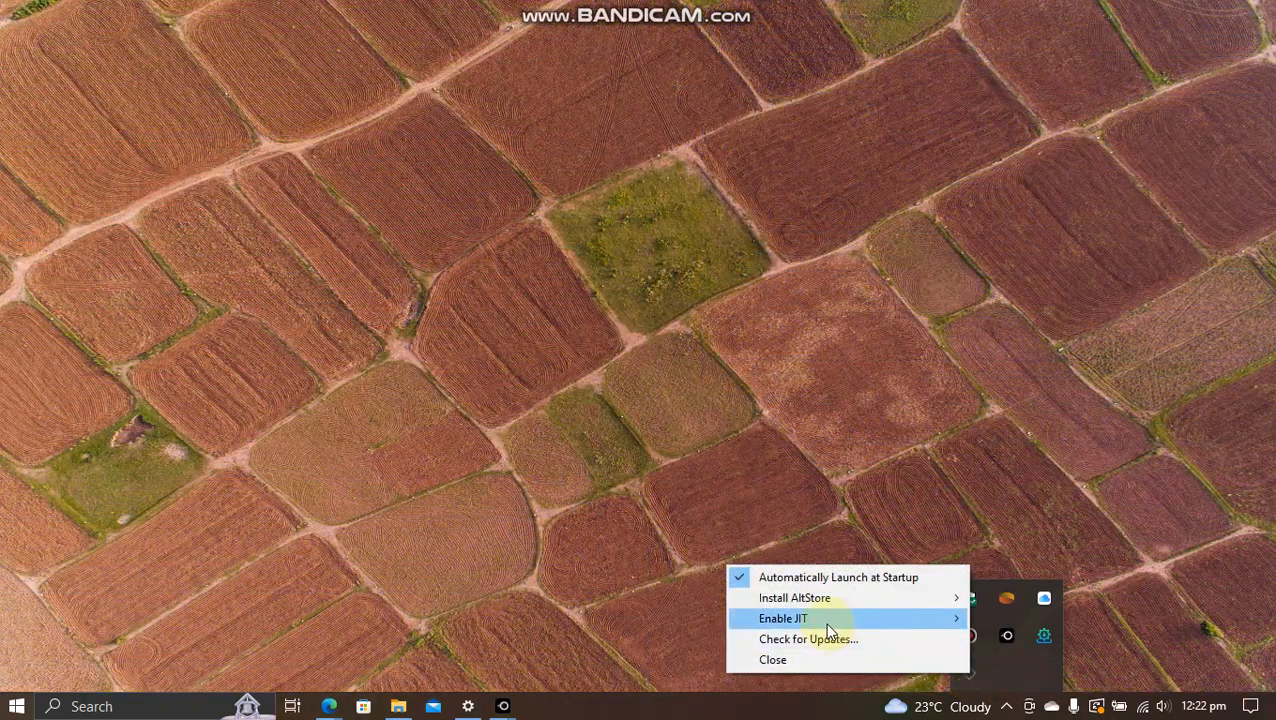
{"action": "mouse_move", "coordinate": [822, 644]}
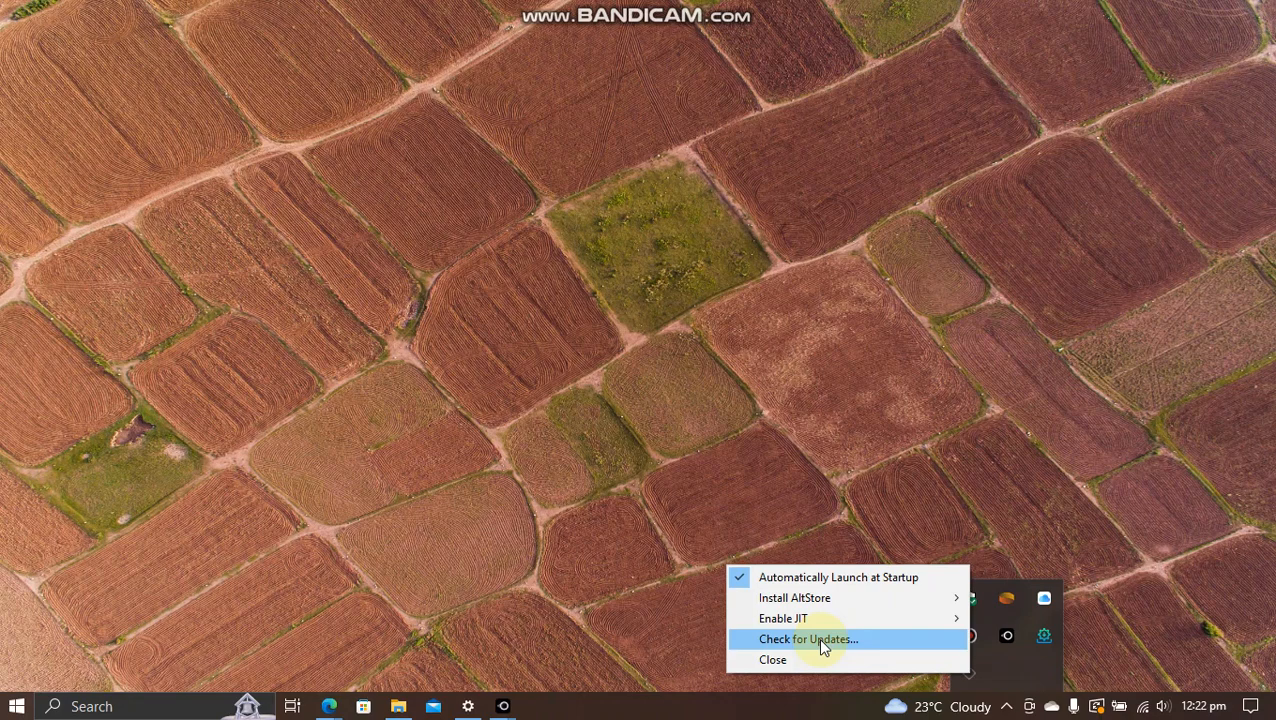
{"action": "left_click", "coordinate": [808, 640]}
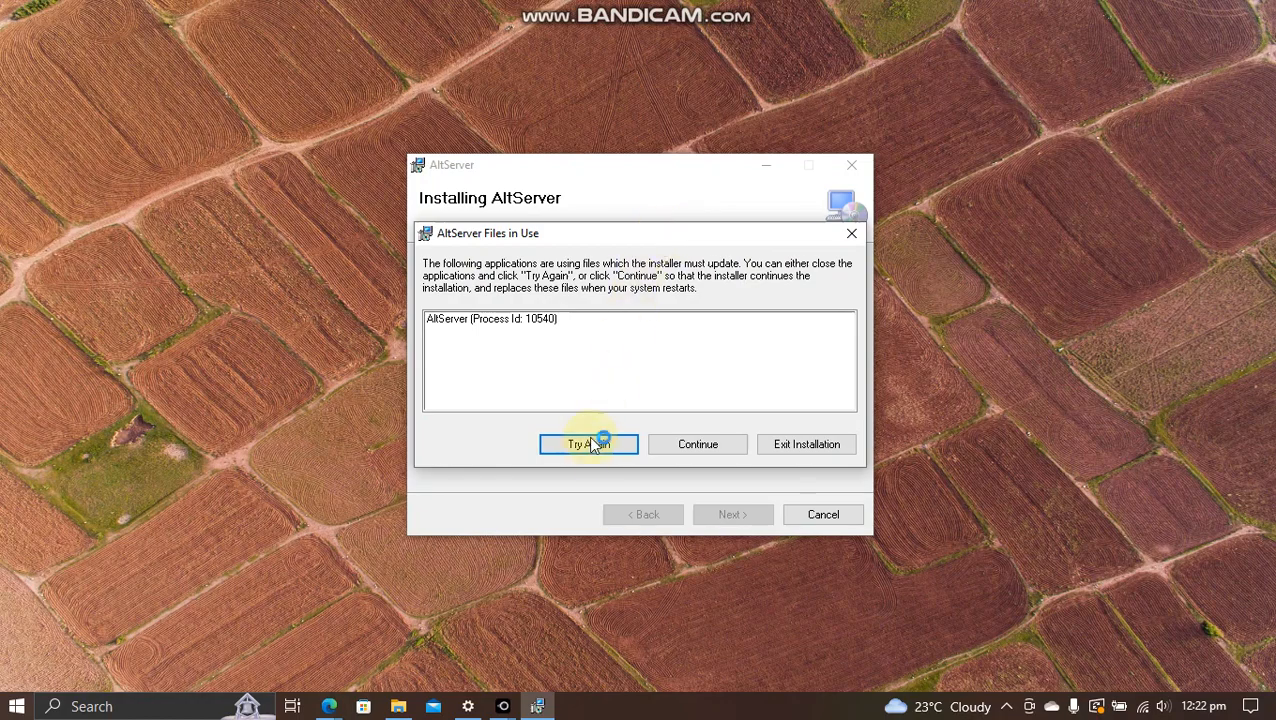
{"action": "mouse_move", "coordinate": [588, 452]}
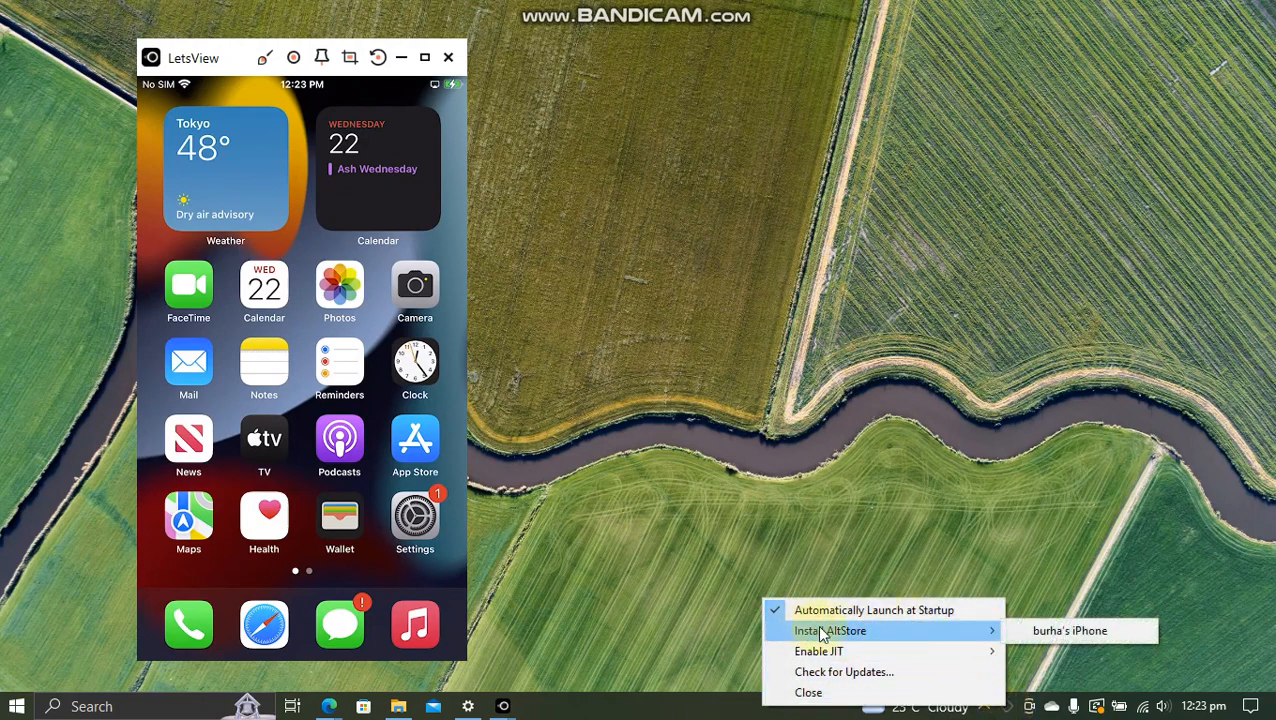
{"action": "mouse_move", "coordinate": [1070, 630]}
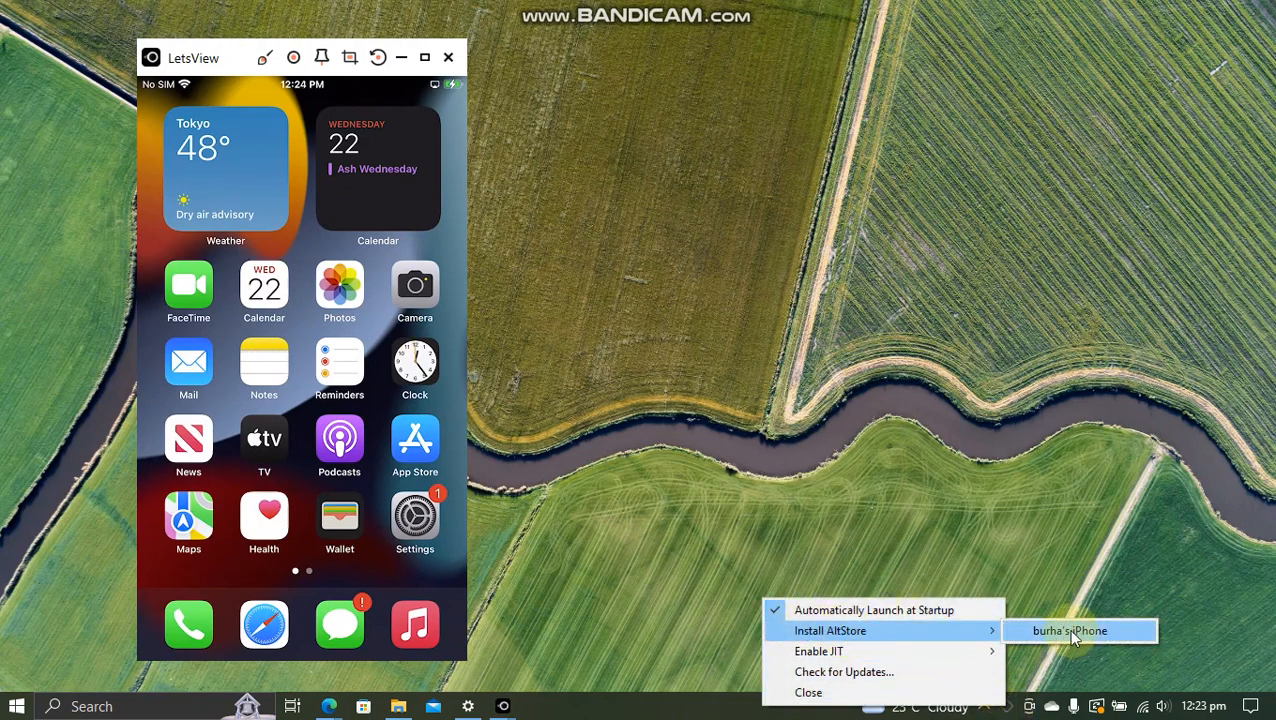
{"action": "left_click", "coordinate": [1070, 630]}
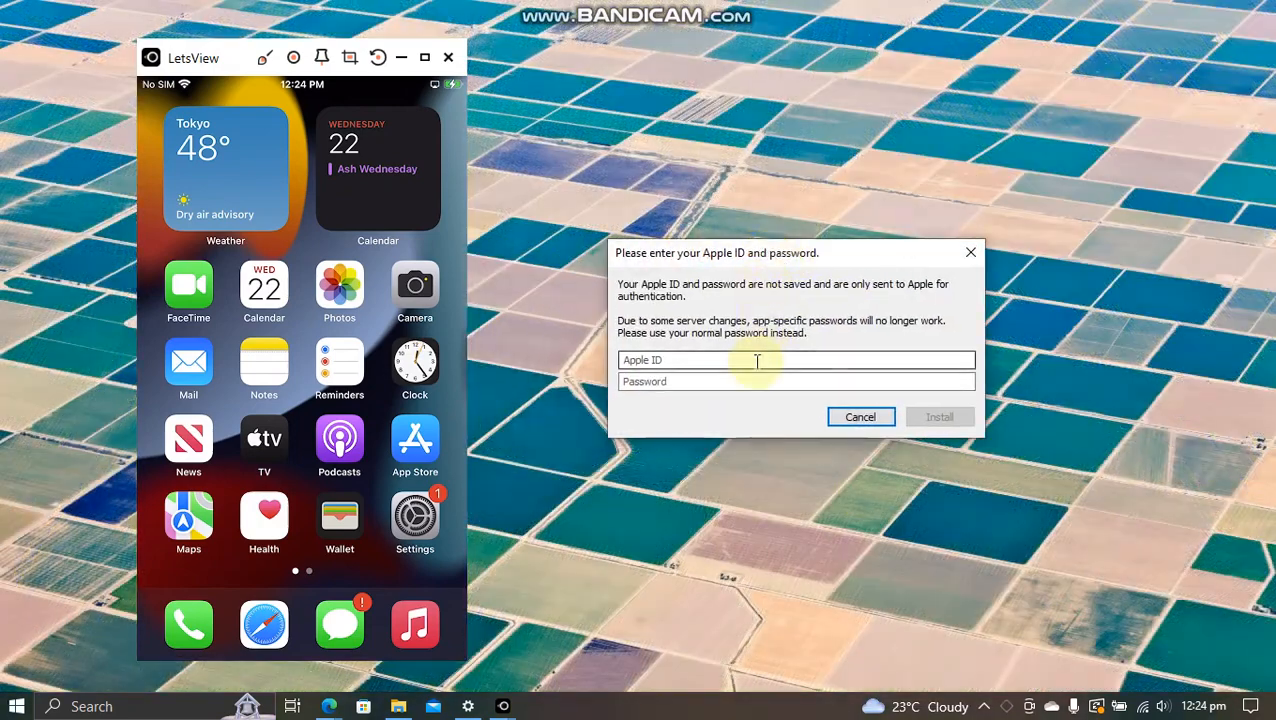
{"action": "left_click", "coordinate": [756, 380]}
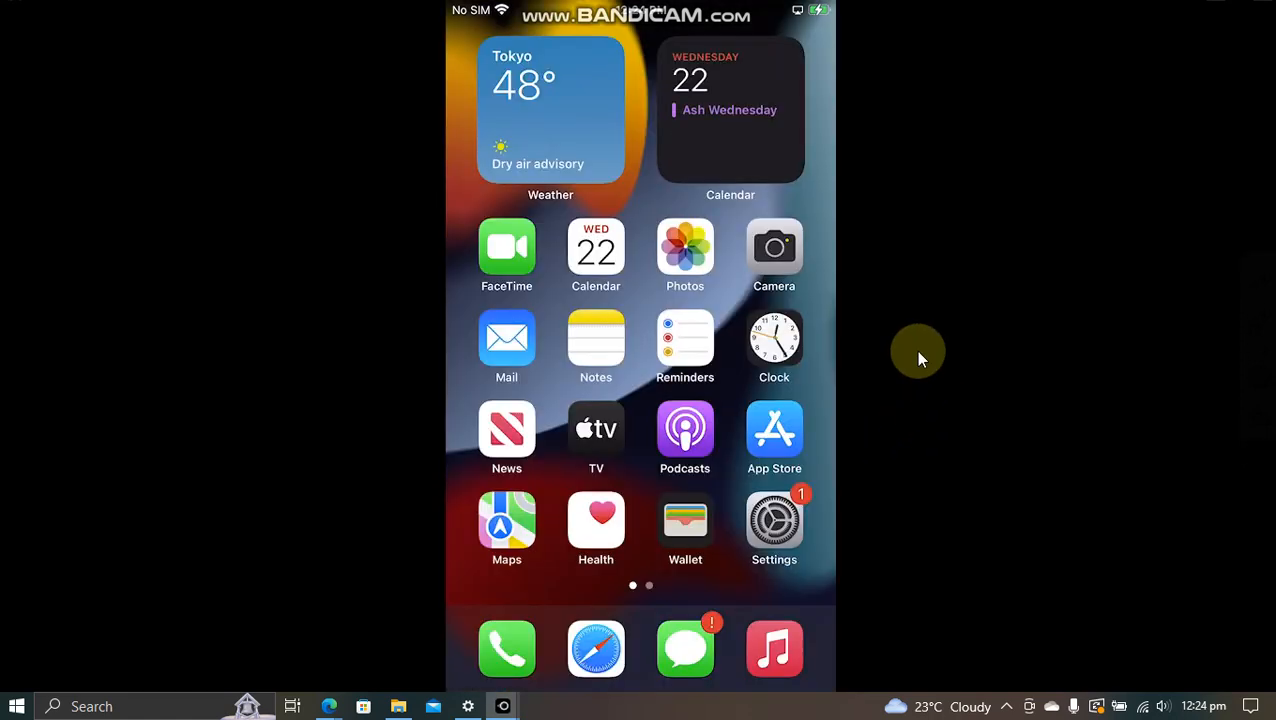
Trust the AltStore developer profile under VPN & Device Management and return to the home screen
{"action": "left_click", "coordinate": [774, 520]}
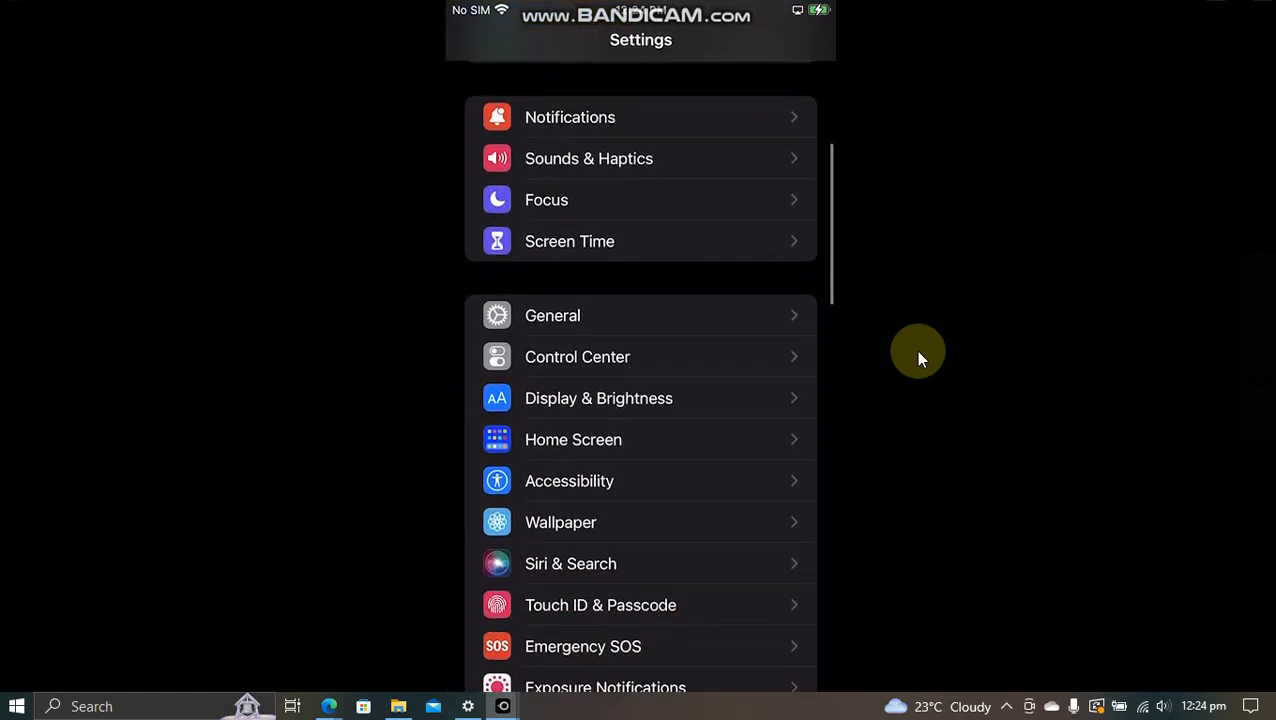
{"action": "scroll", "scroll_direction": "down", "scroll_amount": 3}
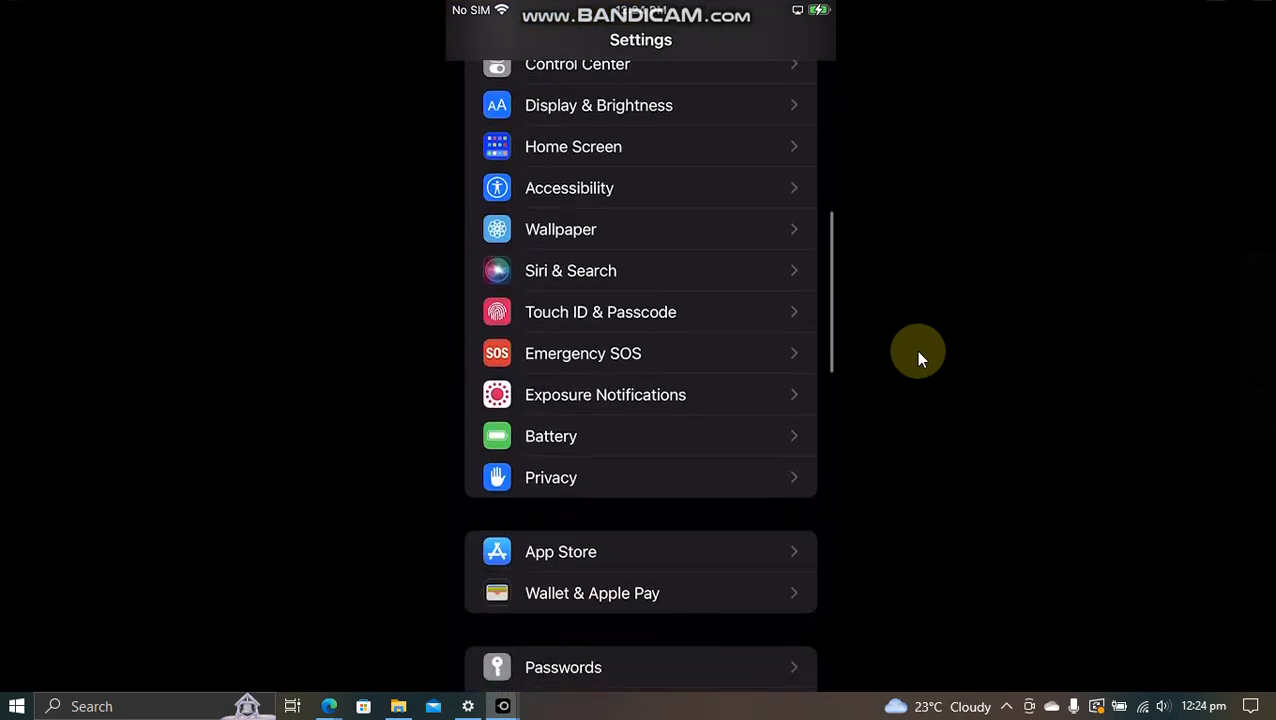
{"action": "left_click", "coordinate": [552, 476]}
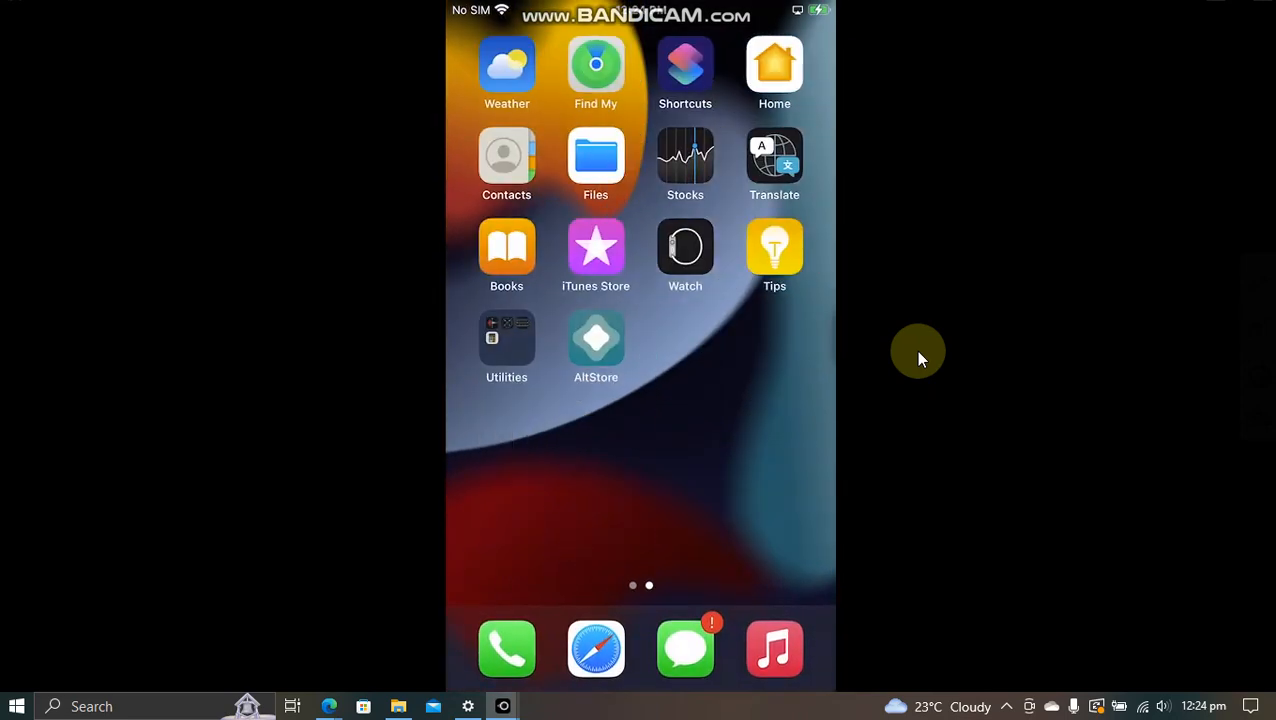
{"action": "left_click", "coordinate": [596, 348]}
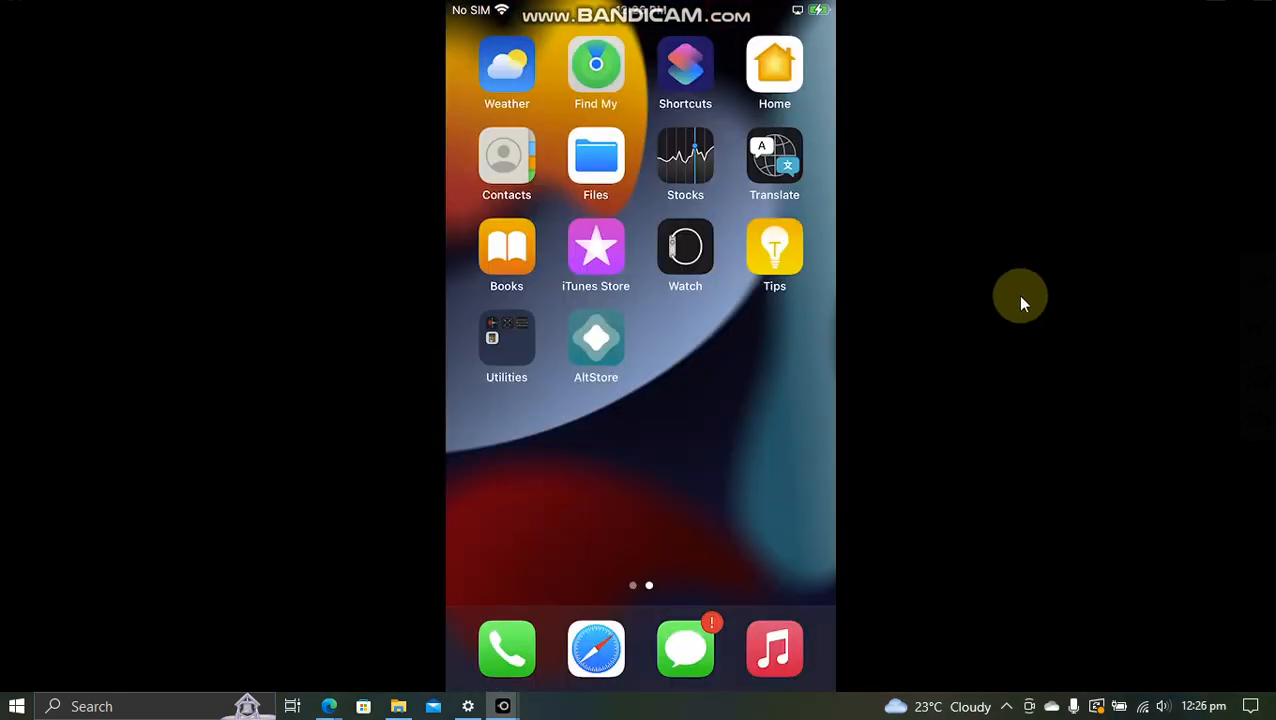
Download the WDBRemoveThreeAppLimit v1.0 ipa from GitHub and bring up its share sheet in Files
{"action": "left_click", "coordinate": [596, 648]}
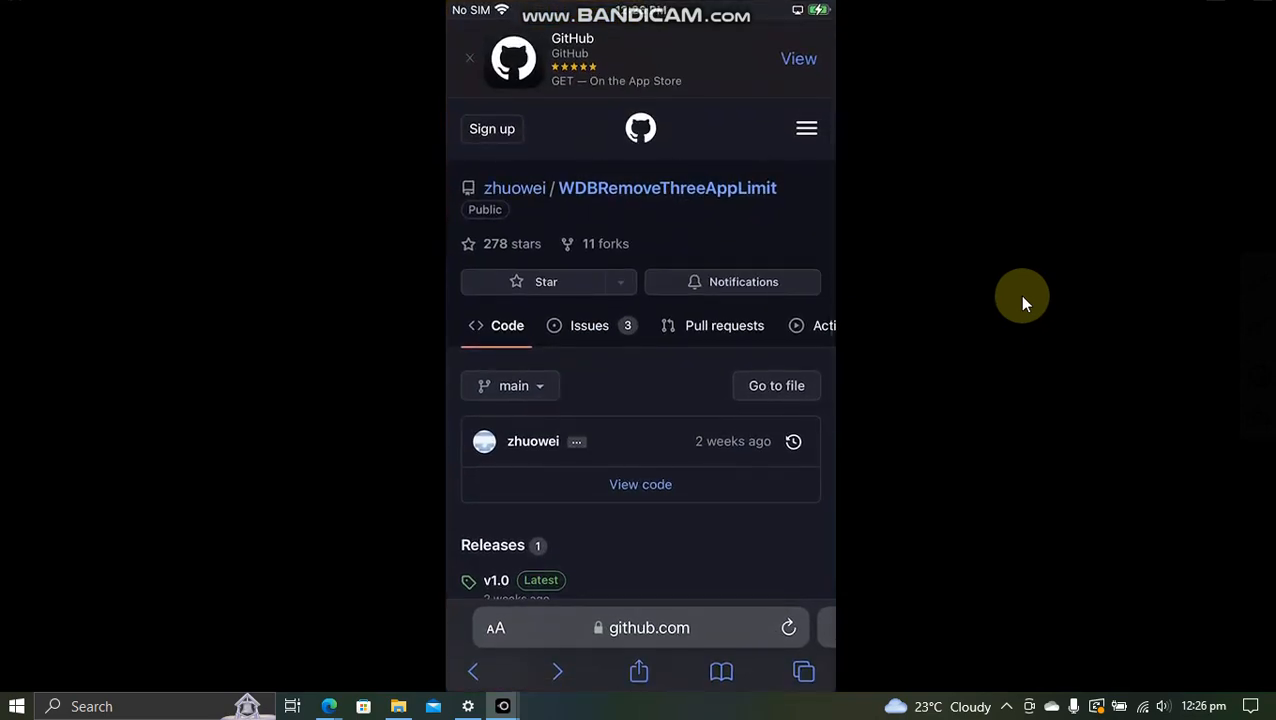
{"action": "mouse_move", "coordinate": [900, 360]}
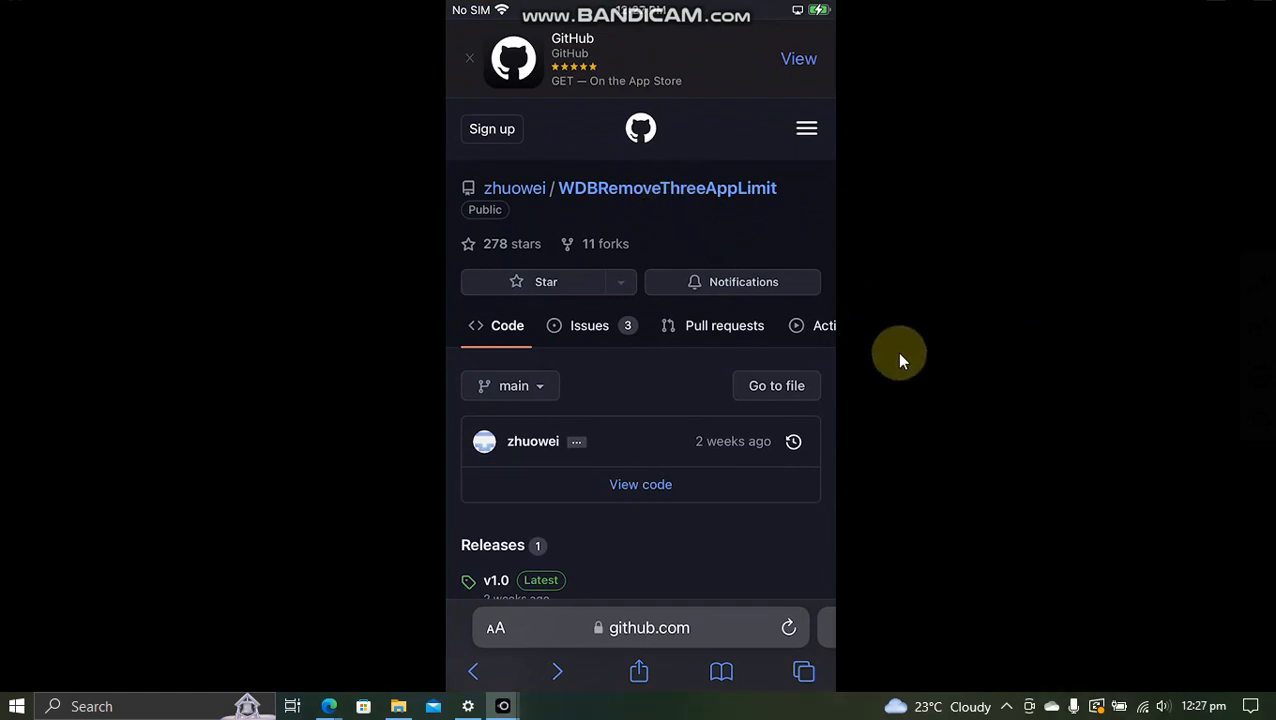
{"action": "scroll", "scroll_direction": "down", "scroll_amount": 3}
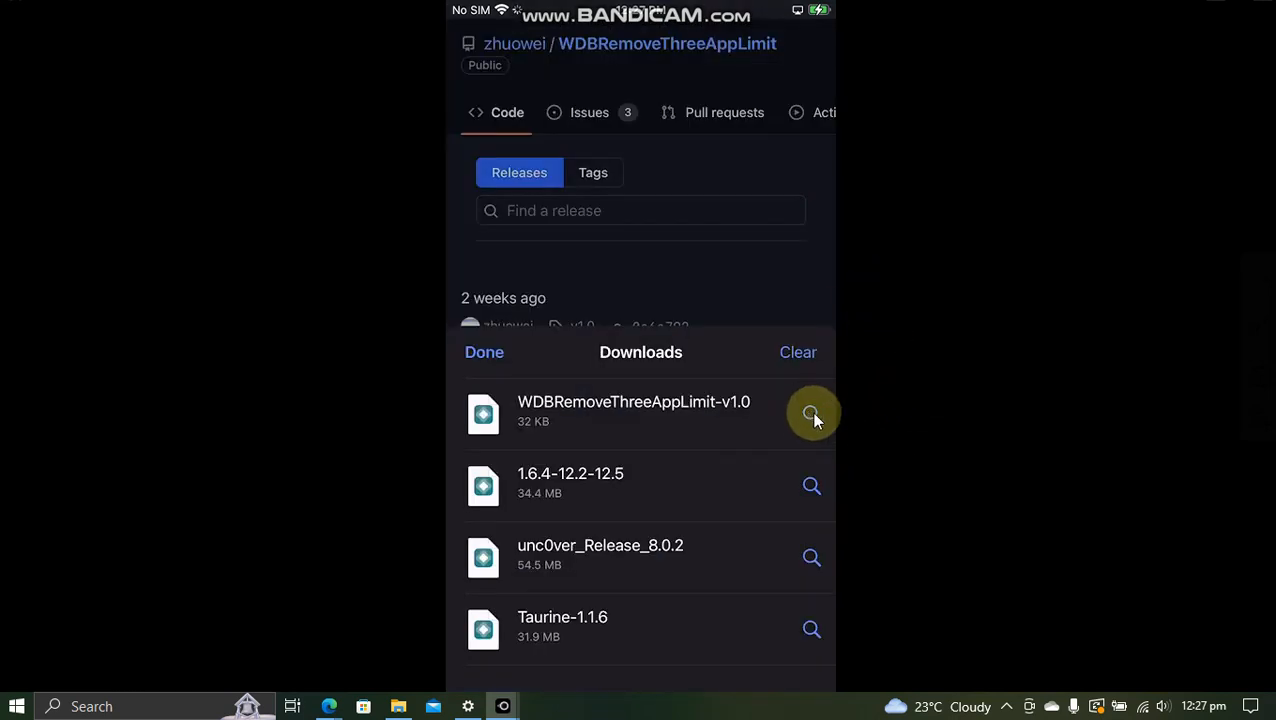
{"action": "left_click", "coordinate": [812, 412]}
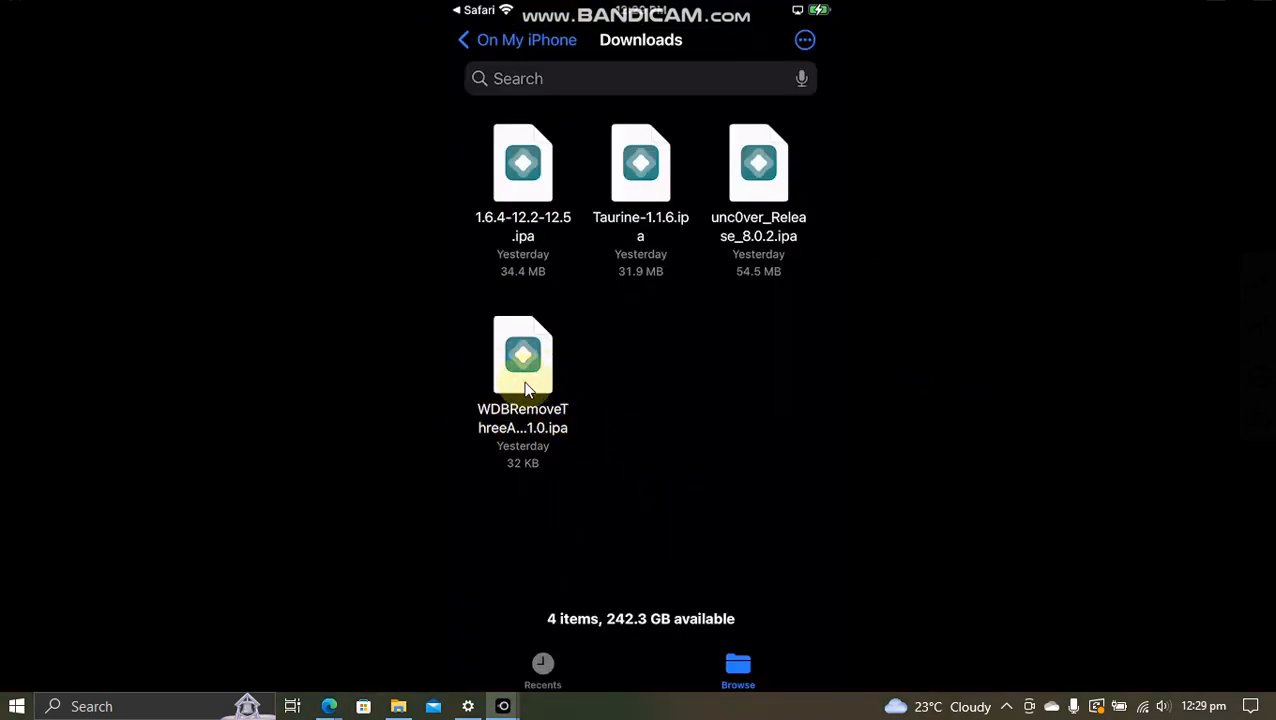
{"action": "right_click", "coordinate": [522, 356]}
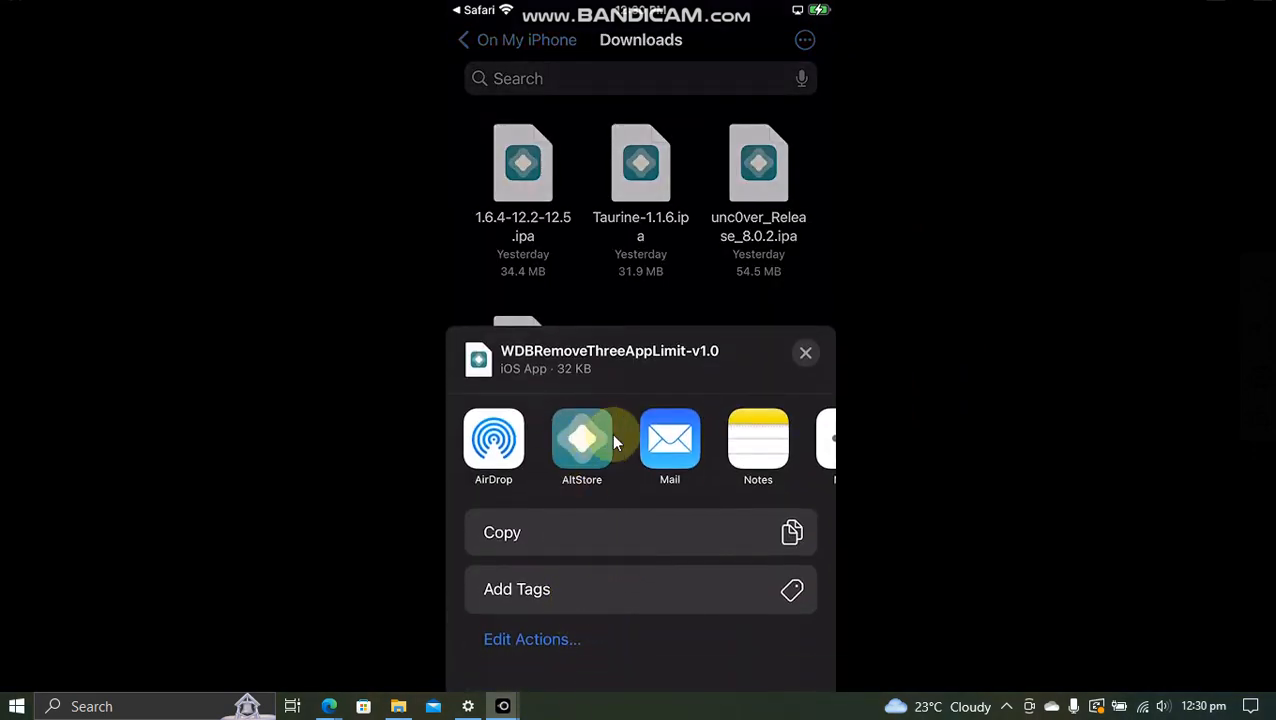
Install WDBRemoveThreeAppLimit via AltStore, run it to Success, and view it in My Apps
{"action": "left_click", "coordinate": [582, 438]}
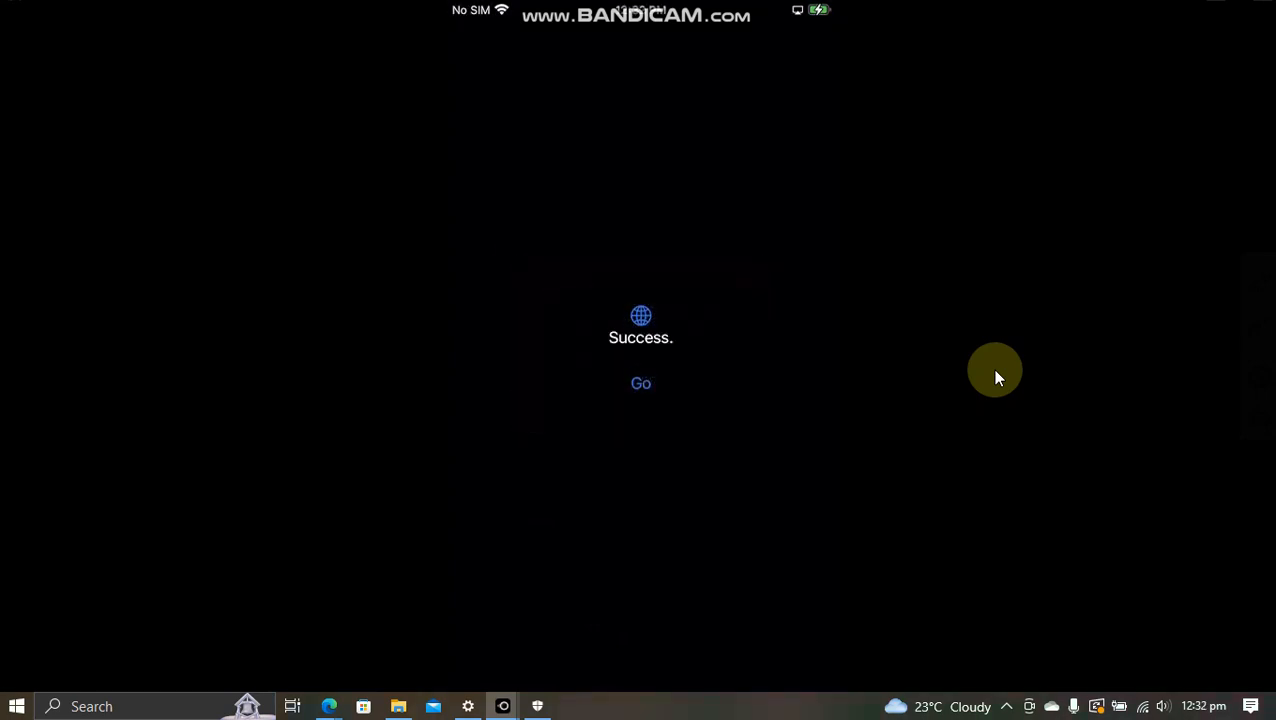
{"action": "mouse_move", "coordinate": [962, 310]}
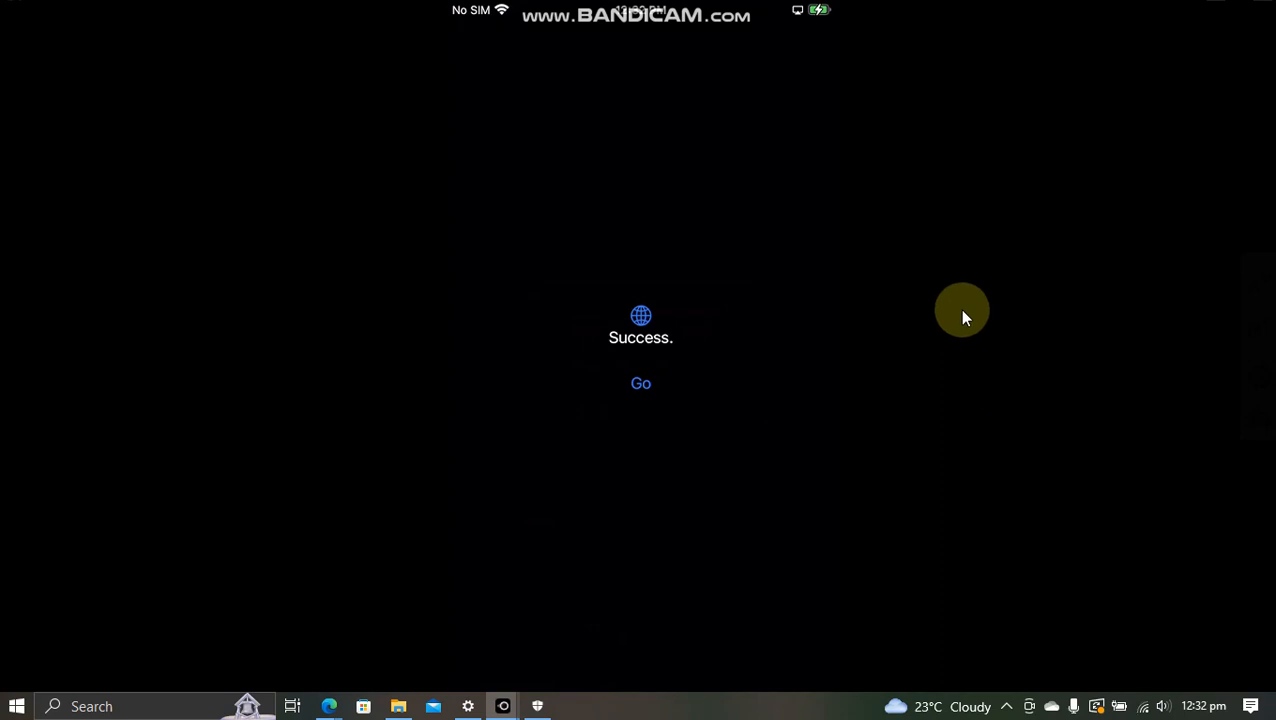
{"action": "left_click", "coordinate": [640, 384]}
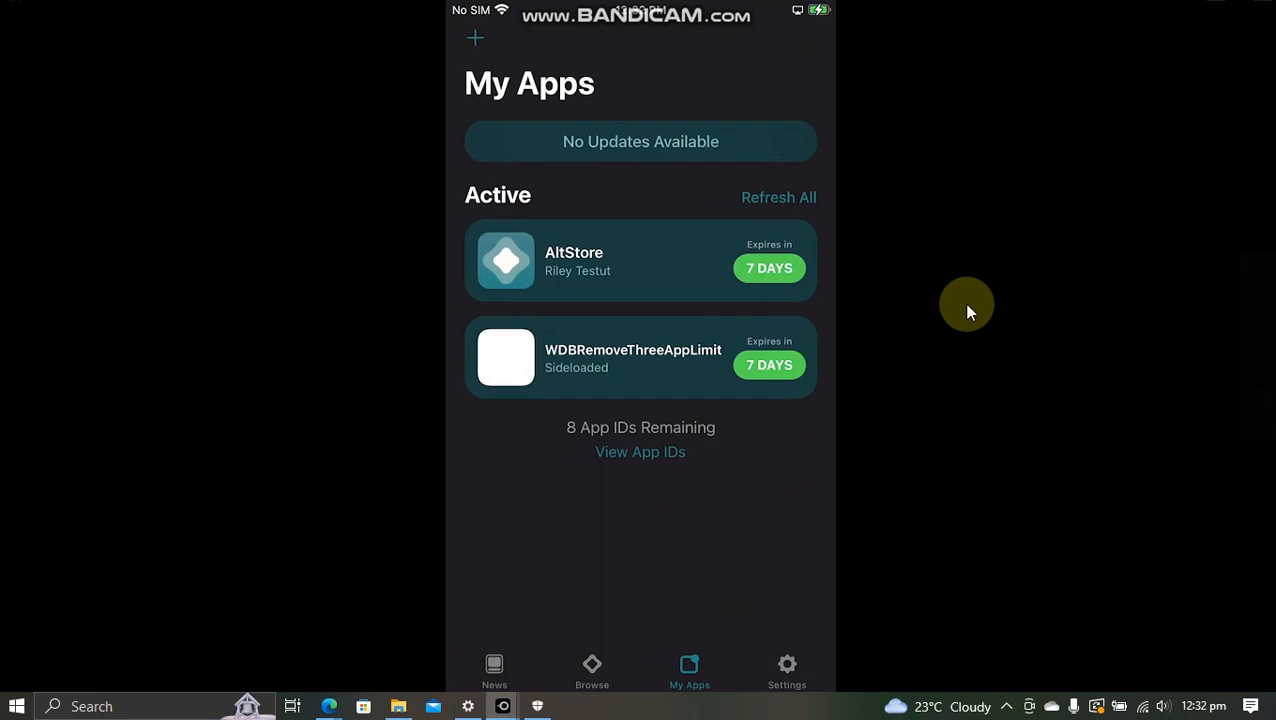
Switch off Enforce 3-App Limit under MacDirtyCow and return to the My Apps list
{"action": "left_click", "coordinate": [788, 670]}
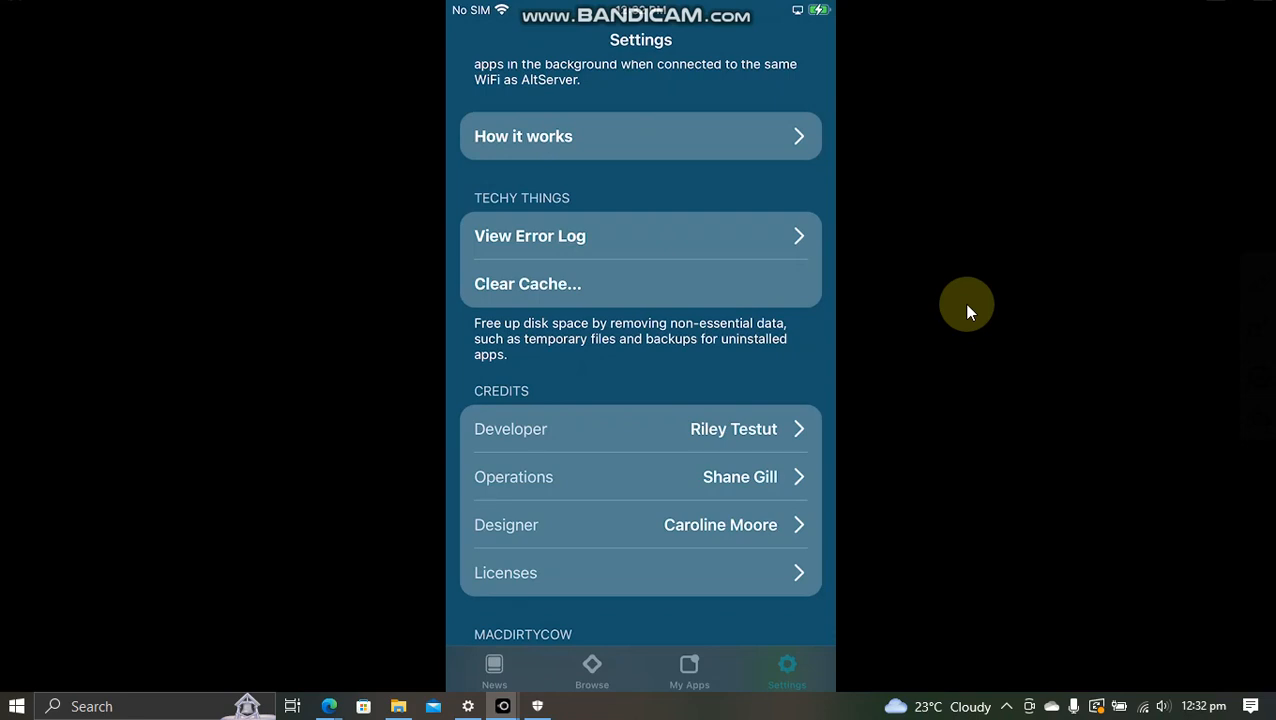
{"action": "scroll", "scroll_direction": "down", "scroll_amount": 3}
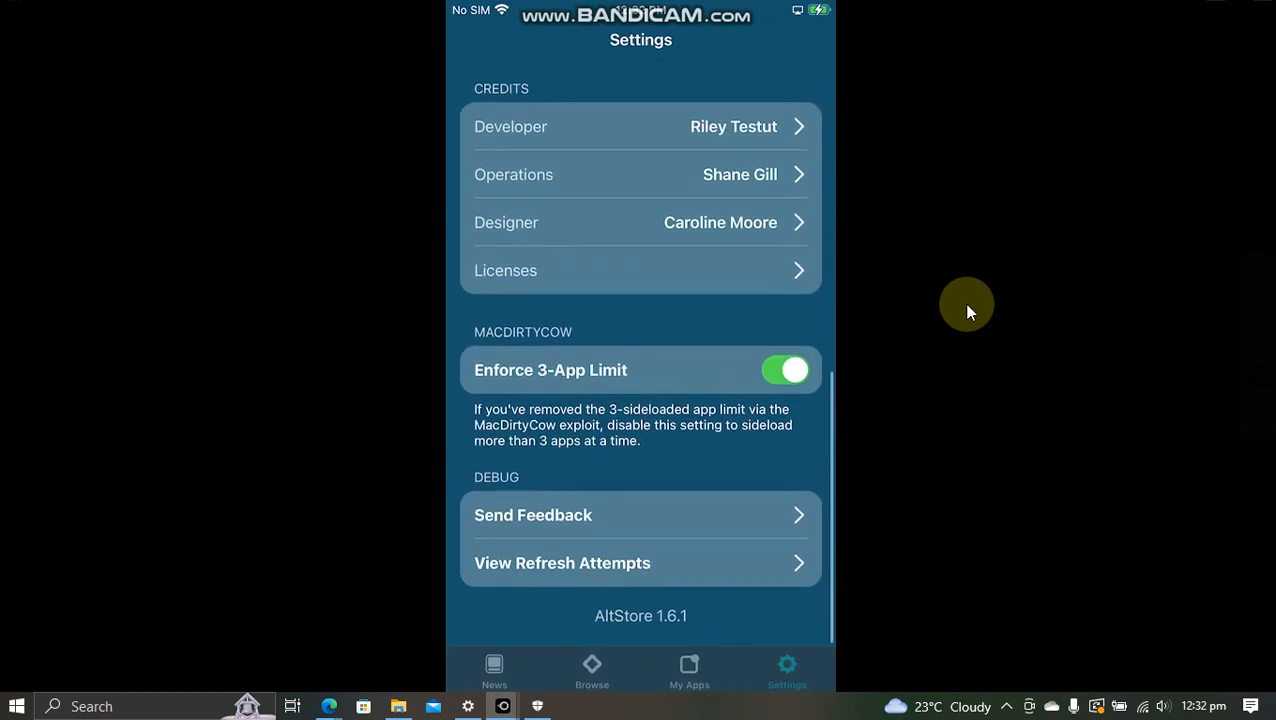
{"action": "mouse_move", "coordinate": [470, 396]}
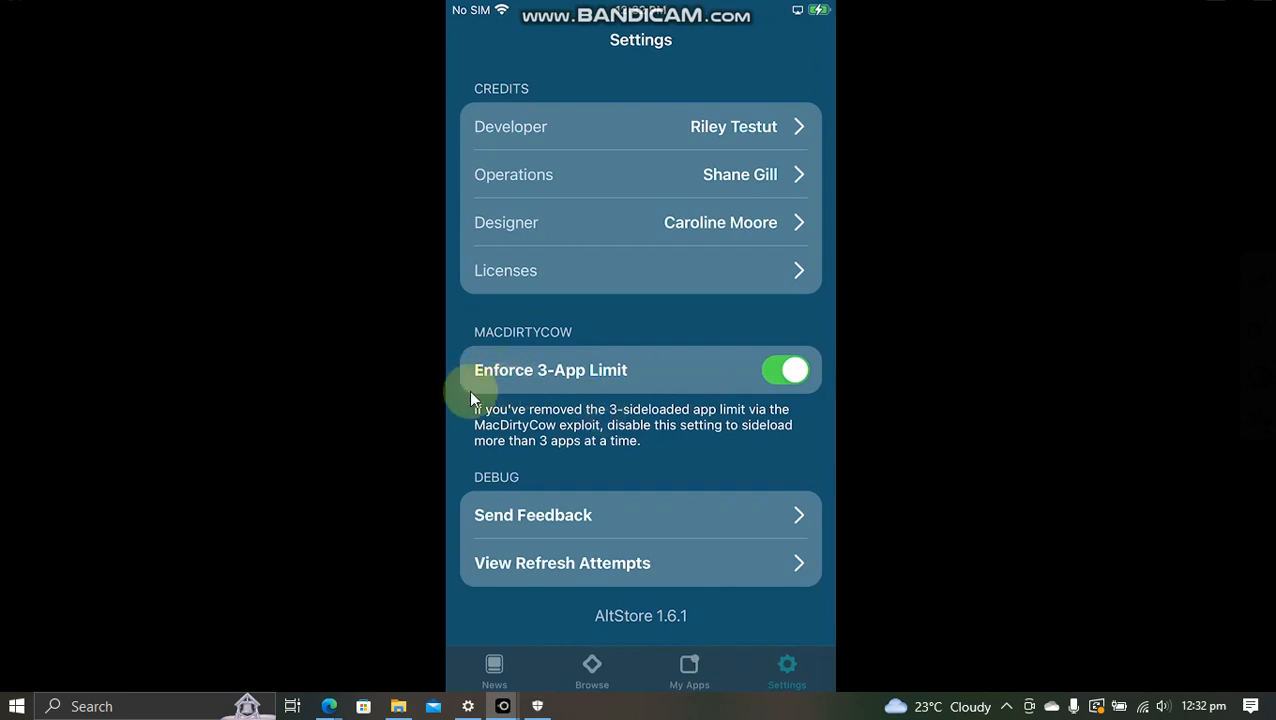
{"action": "mouse_move", "coordinate": [570, 392]}
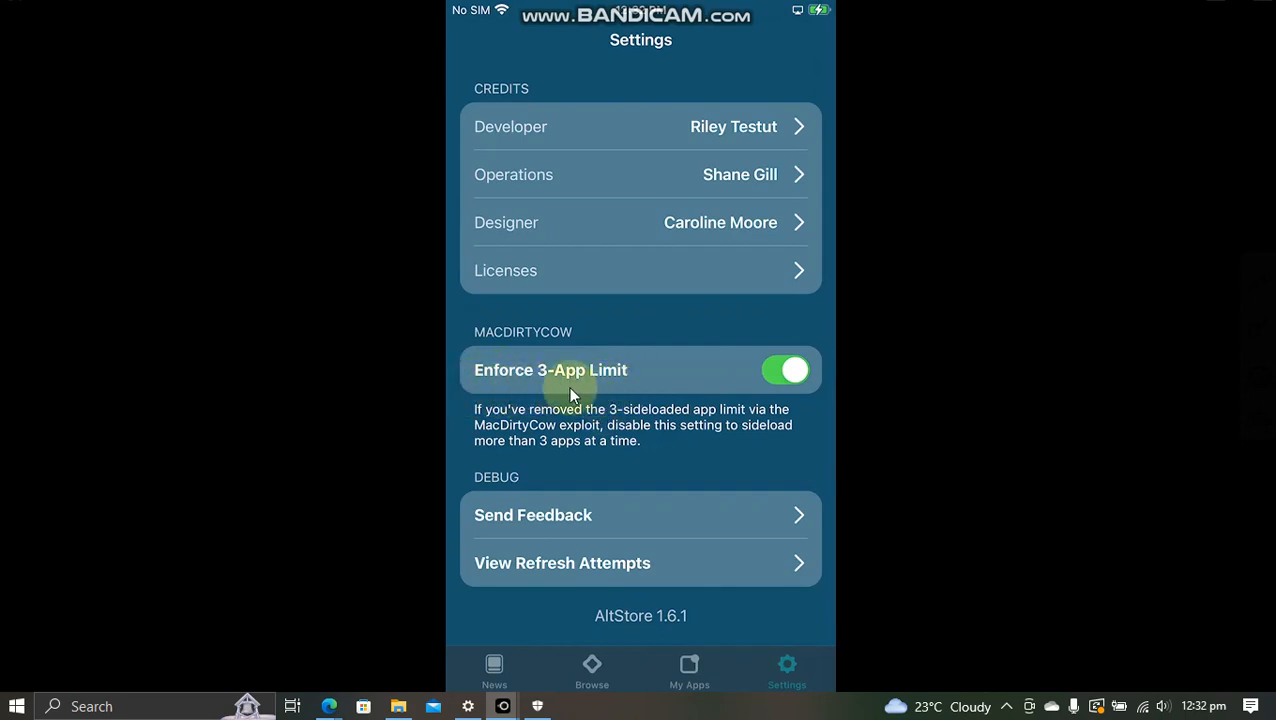
{"action": "mouse_move", "coordinate": [750, 388]}
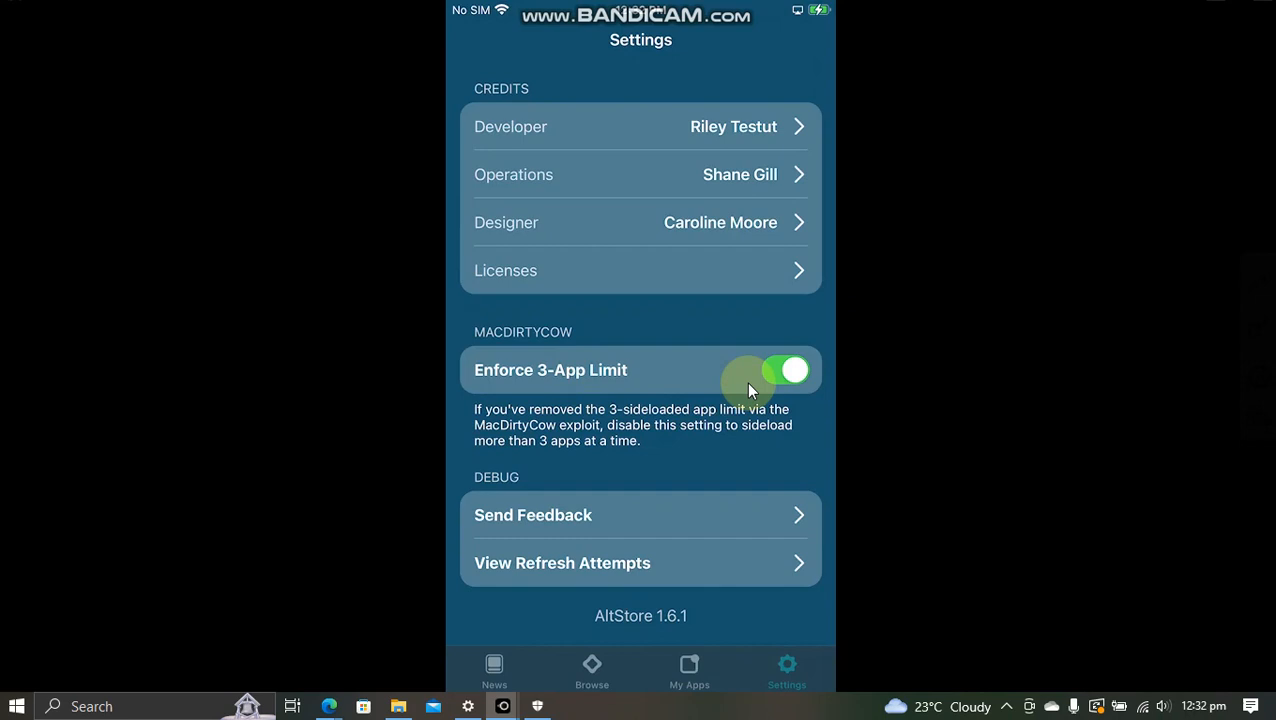
{"action": "mouse_move", "coordinate": [988, 390]}
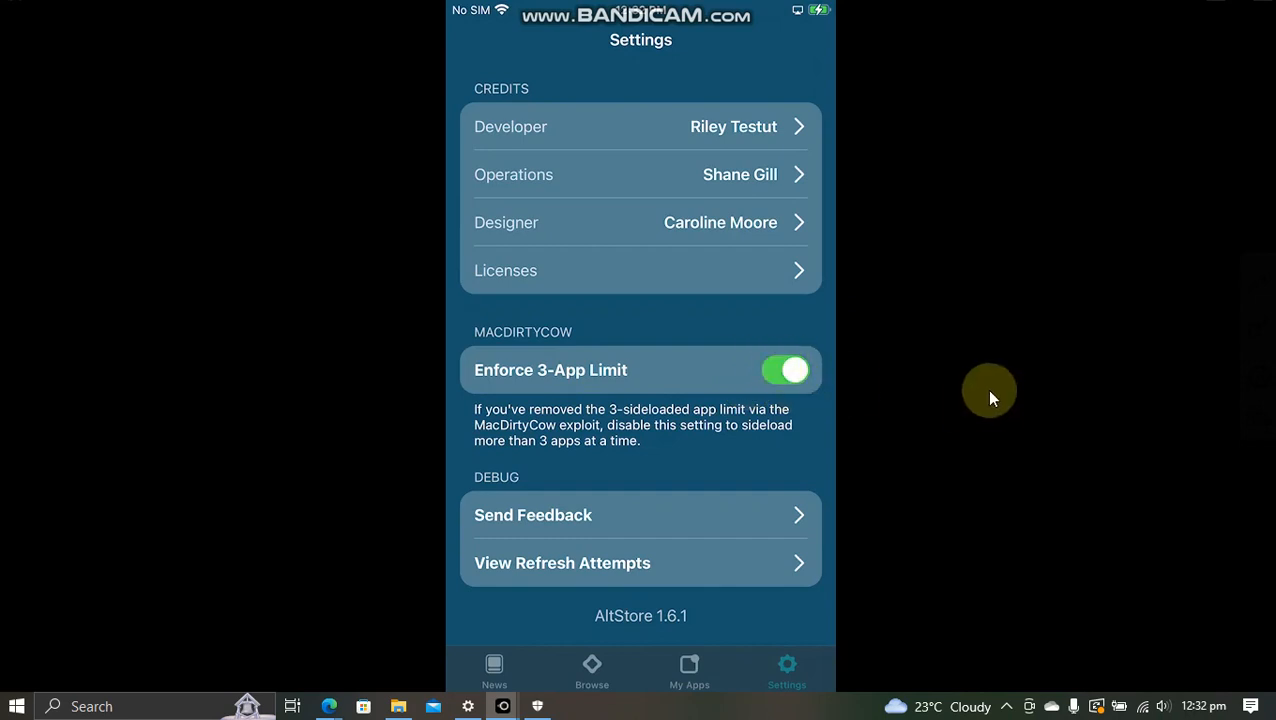
{"action": "left_click", "coordinate": [786, 370]}
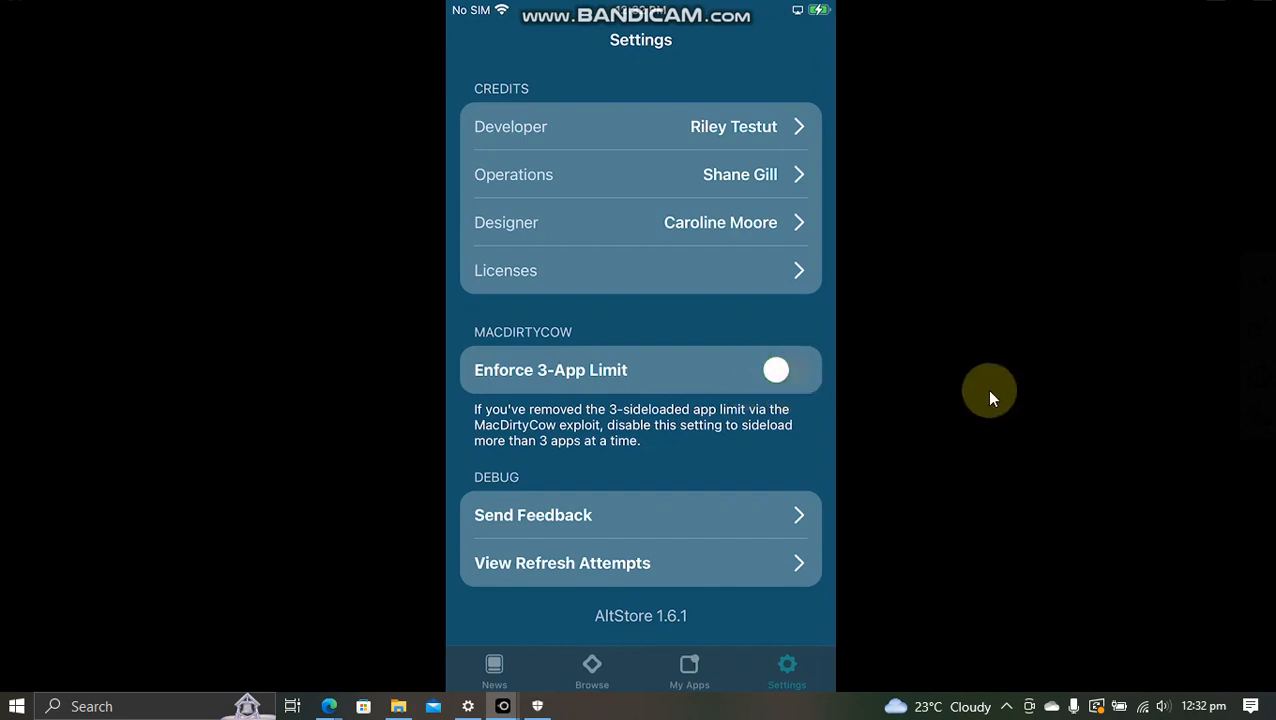
{"action": "left_click", "coordinate": [688, 670]}
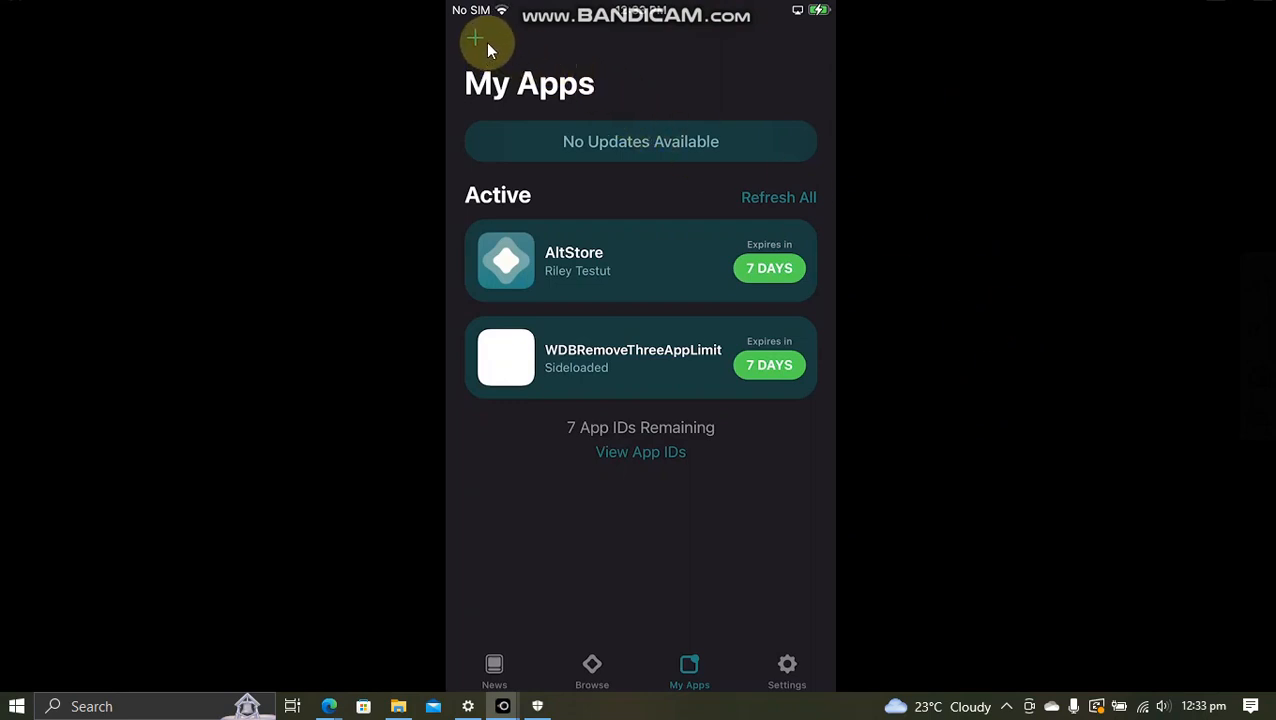
Install unc0ver, Chimera and Taurine ipas from Recents so they join WDBRemoveThreeAppLimit in My Apps and on the home screen
{"action": "left_click", "coordinate": [488, 44]}
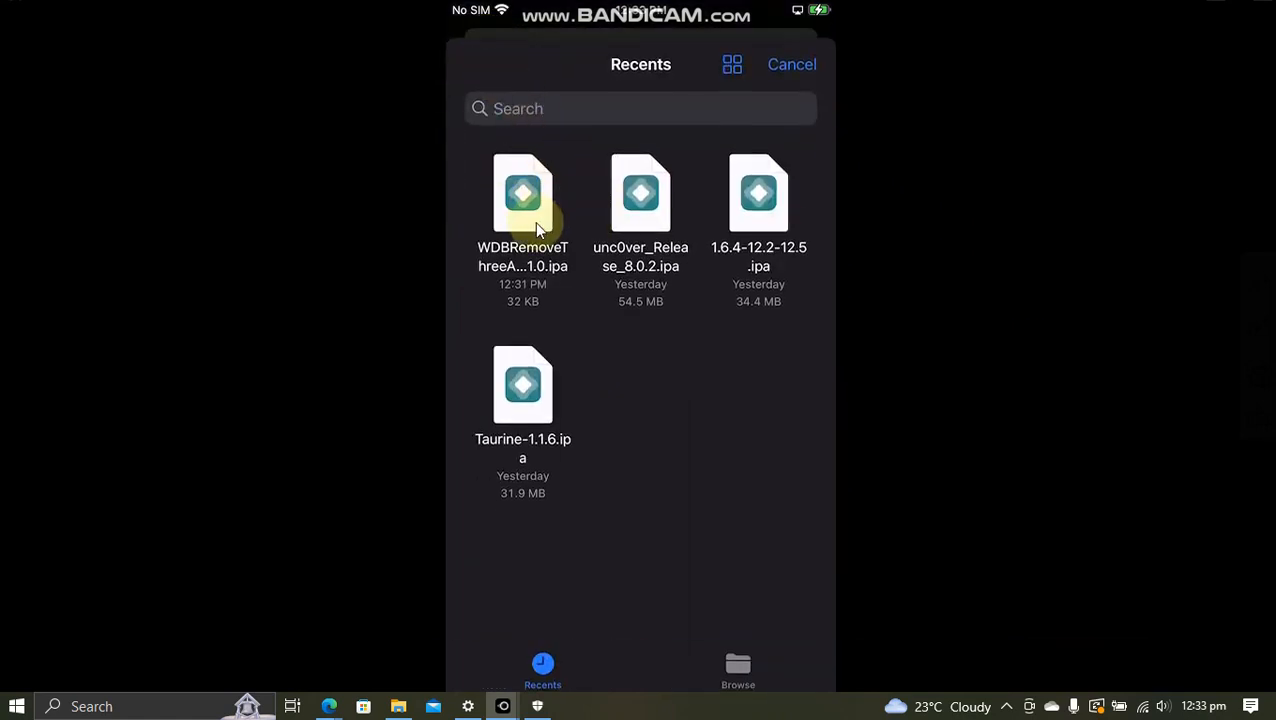
{"action": "mouse_move", "coordinate": [910, 344]}
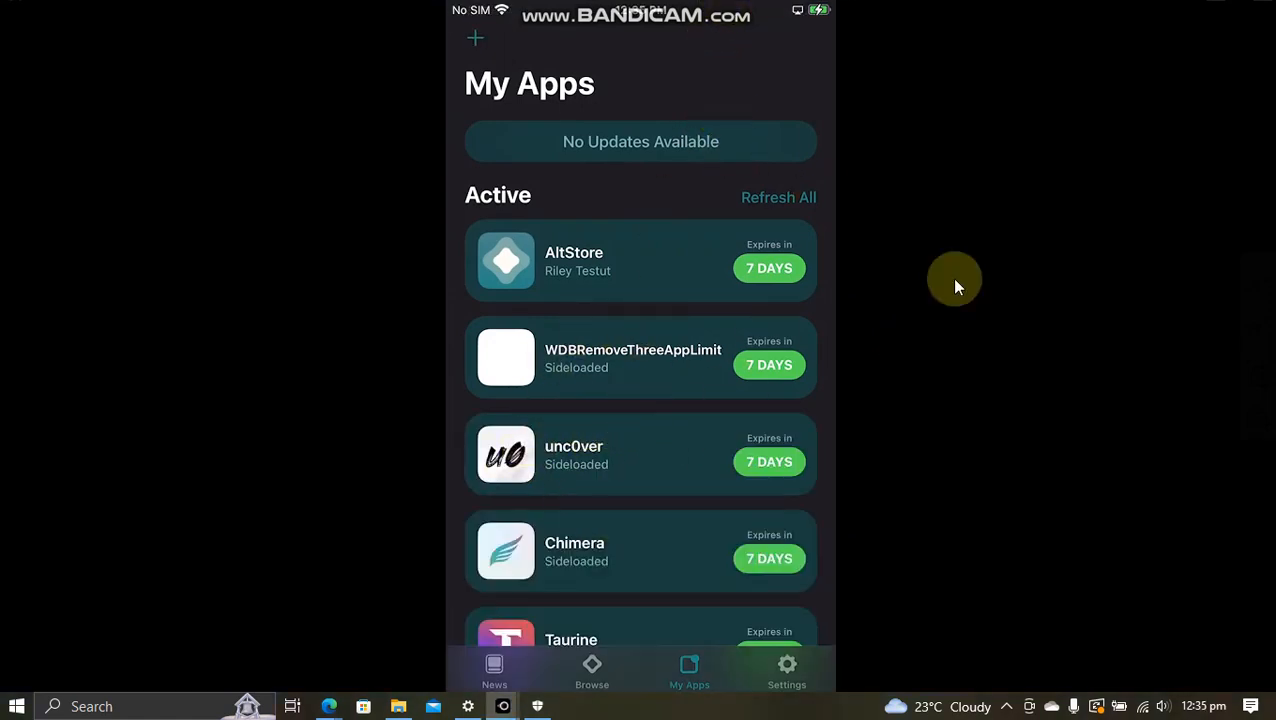
{"action": "scroll", "scroll_direction": "up", "scroll_amount": 3}
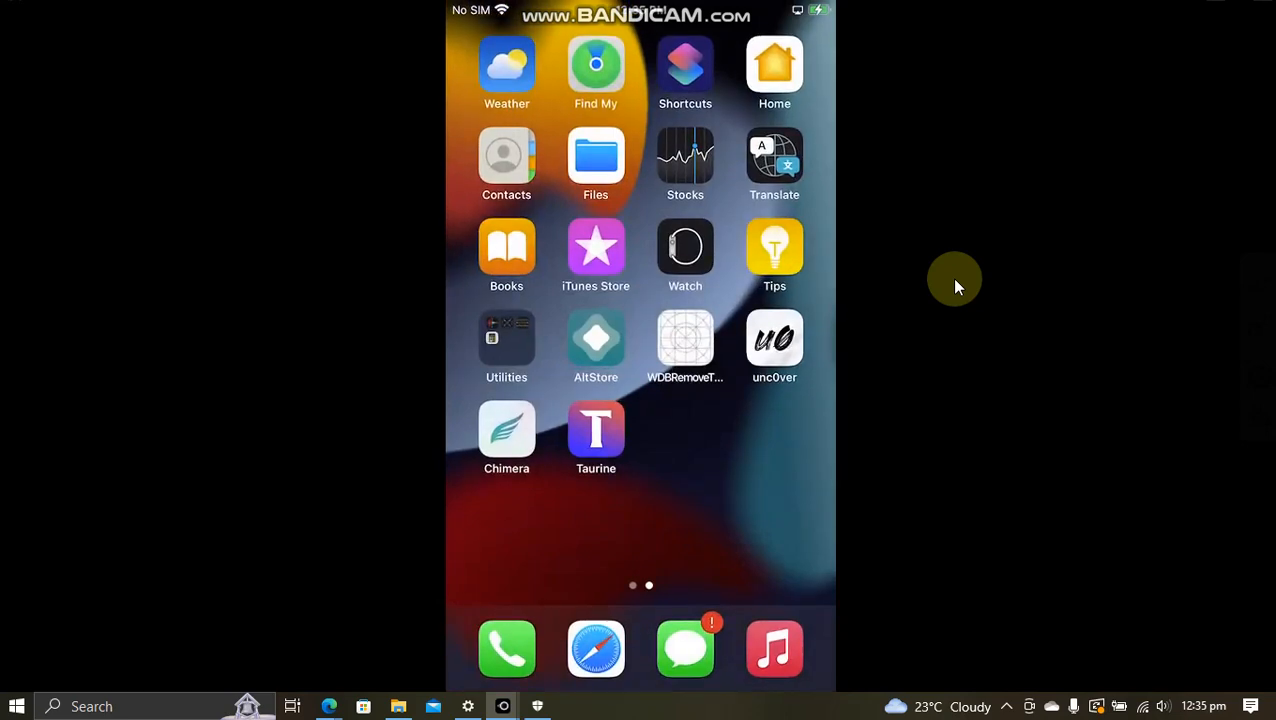
{"action": "left_click", "coordinate": [774, 336]}
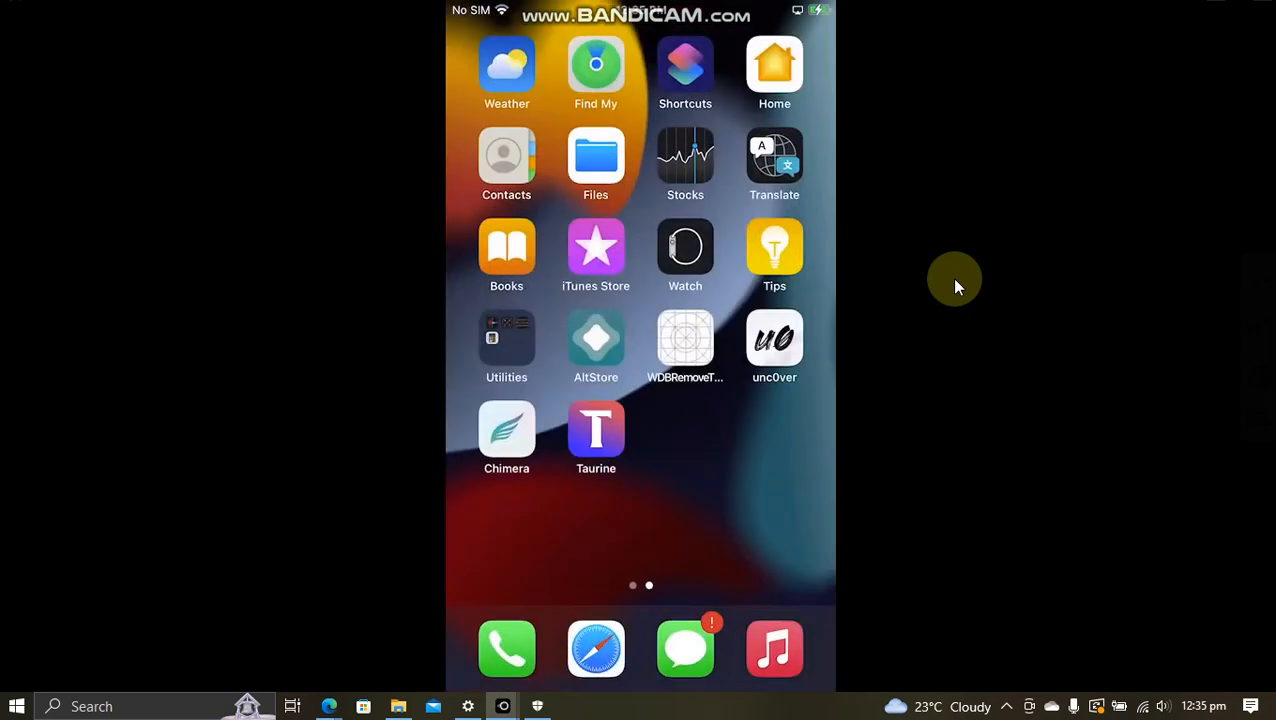
{"action": "left_click", "coordinate": [596, 348]}
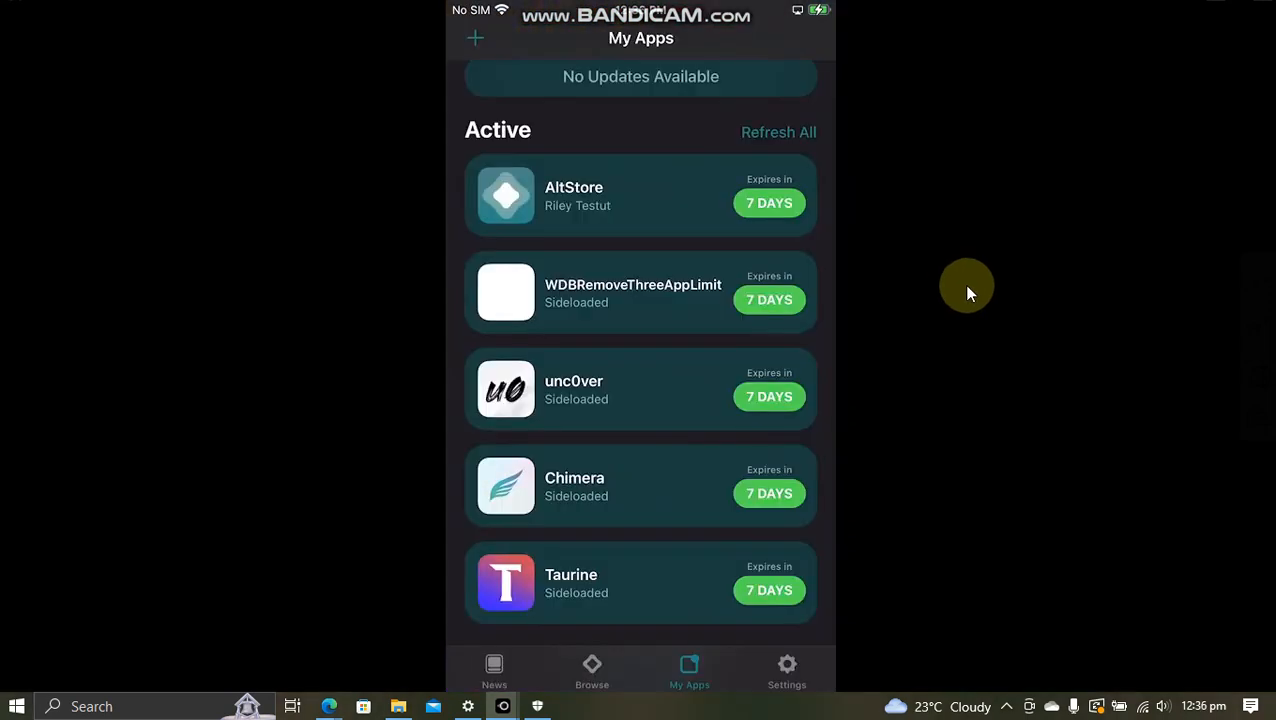
{"action": "left_click", "coordinate": [778, 132]}
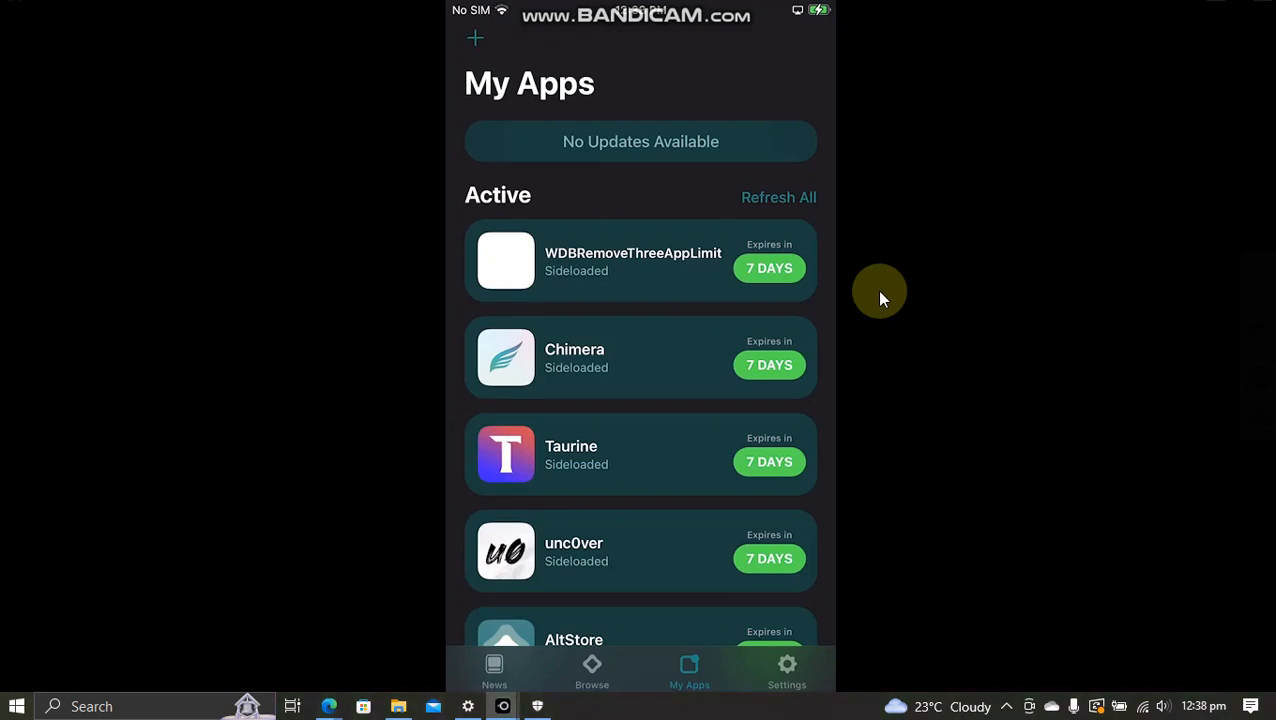
{"action": "left_click", "coordinate": [788, 670]}
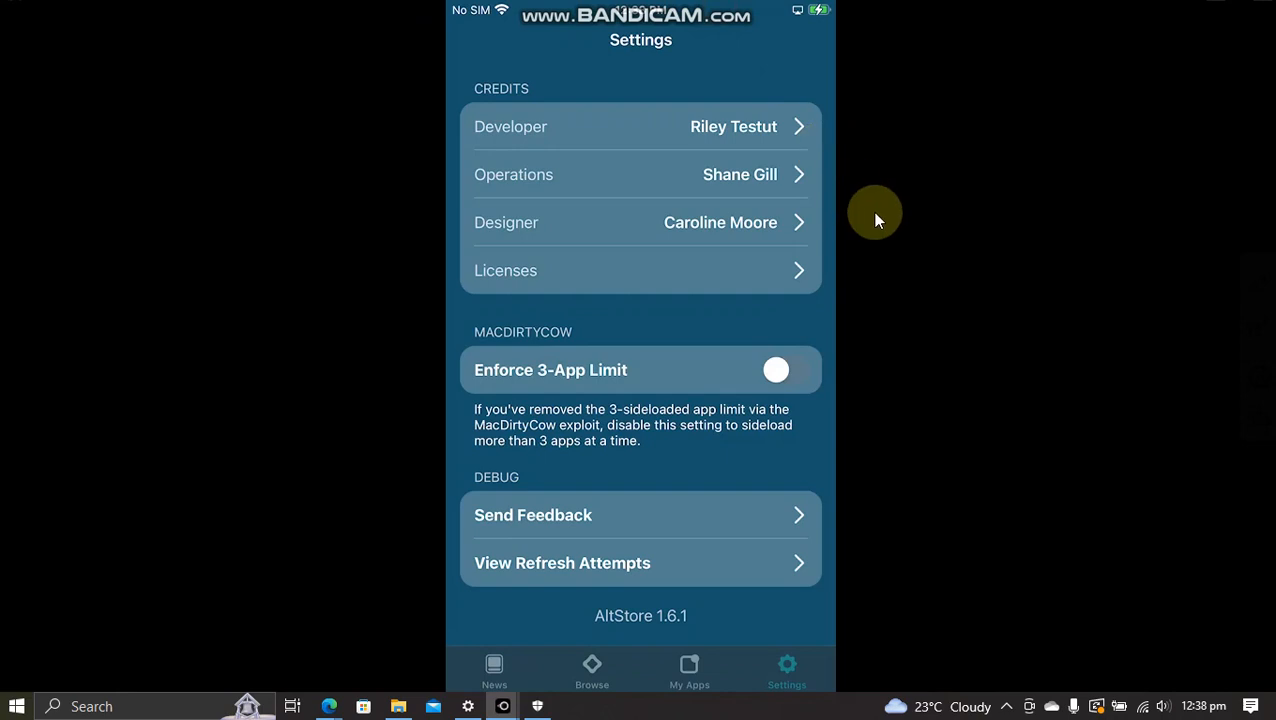
{"action": "mouse_move", "coordinate": [970, 350]}
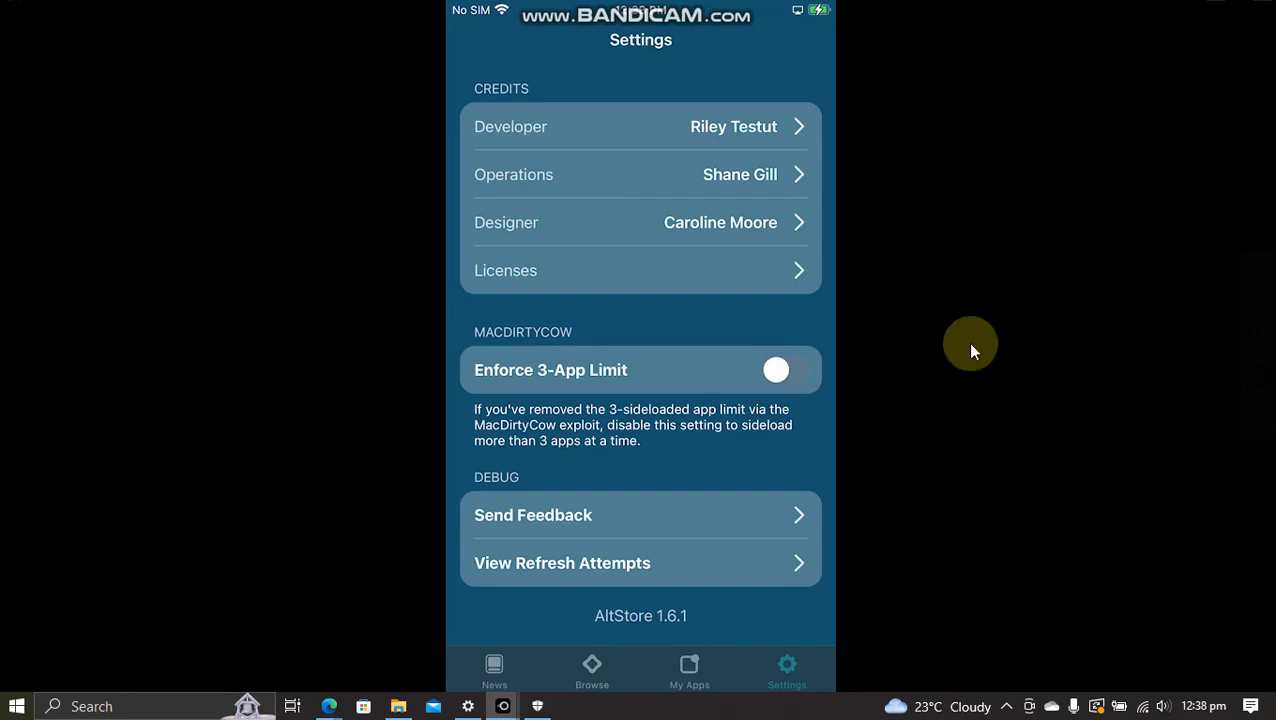
{"action": "left_click", "coordinate": [688, 670]}
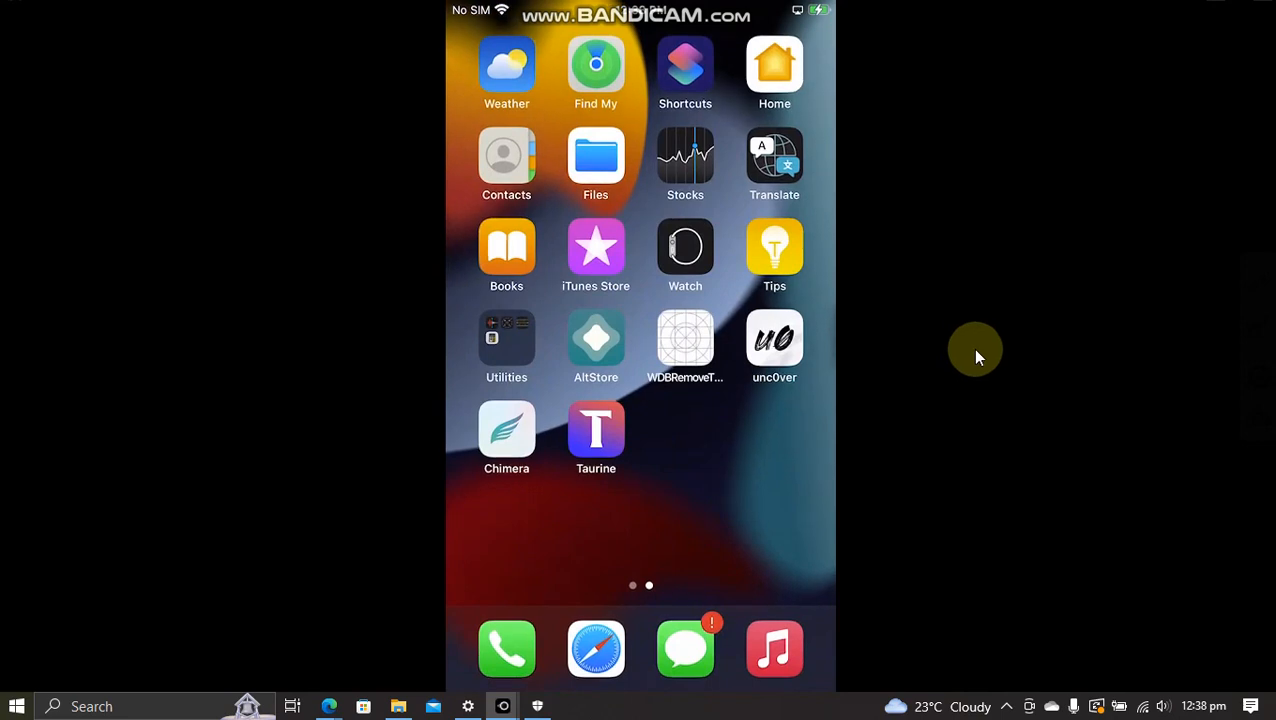
{"action": "mouse_move", "coordinate": [928, 318]}
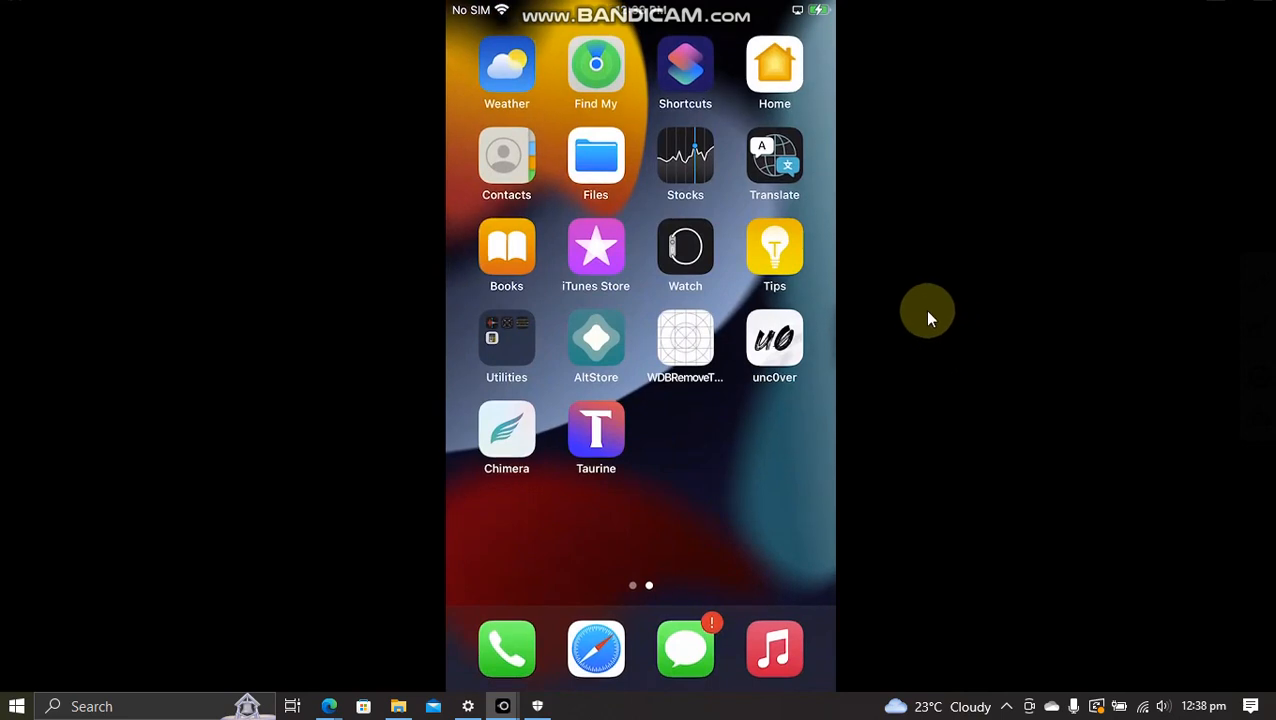